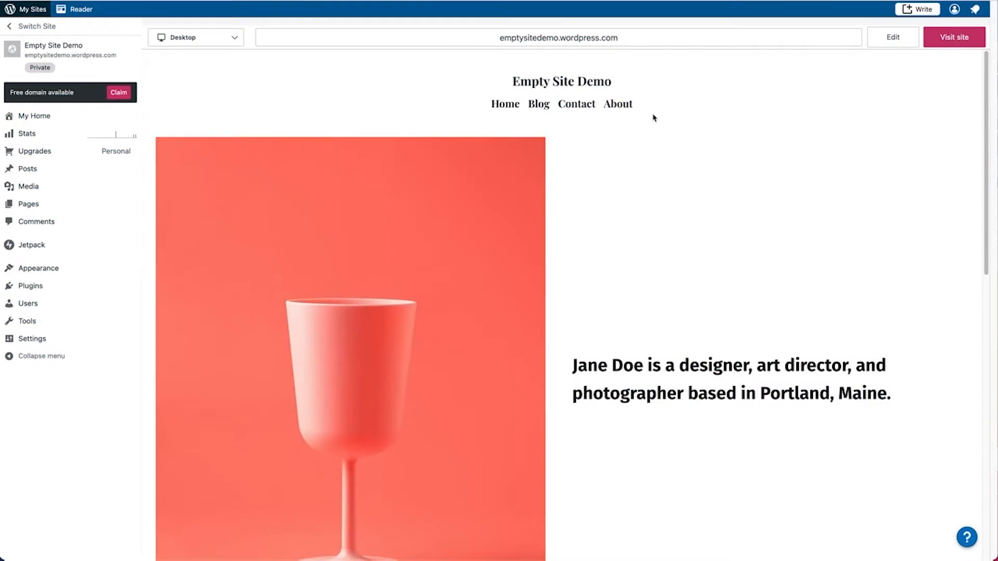
{"action": "mouse_move", "coordinate": [596, 225]}
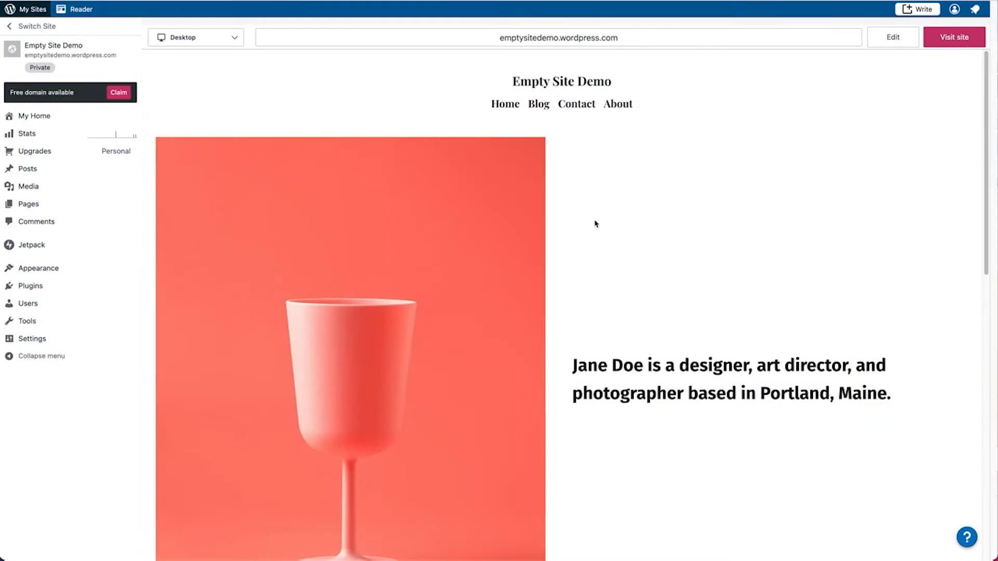
Preview the Blog page and return to the Home page preview
{"action": "scroll", "scroll_direction": "down", "scroll_amount": 3}
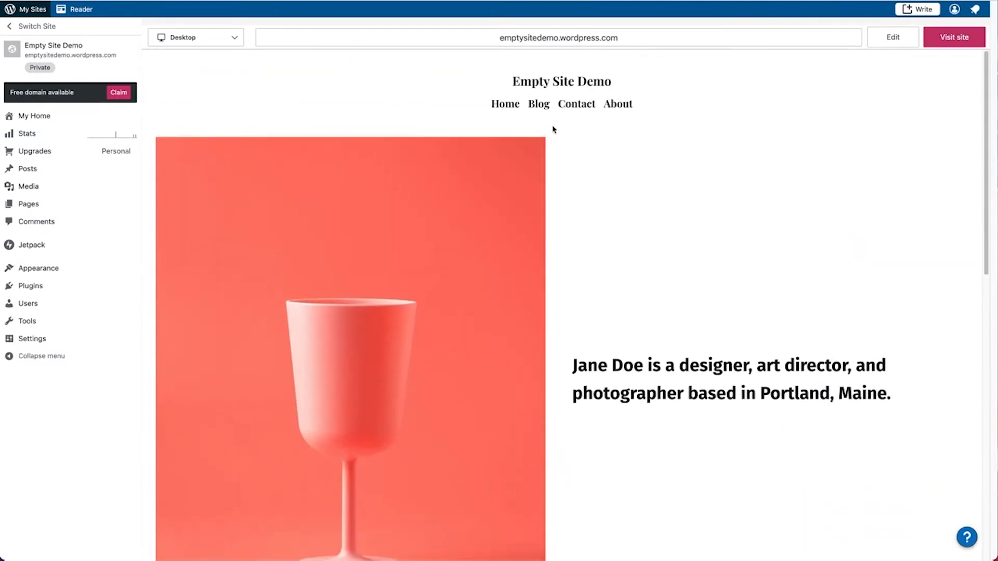
{"action": "left_click", "coordinate": [538, 103]}
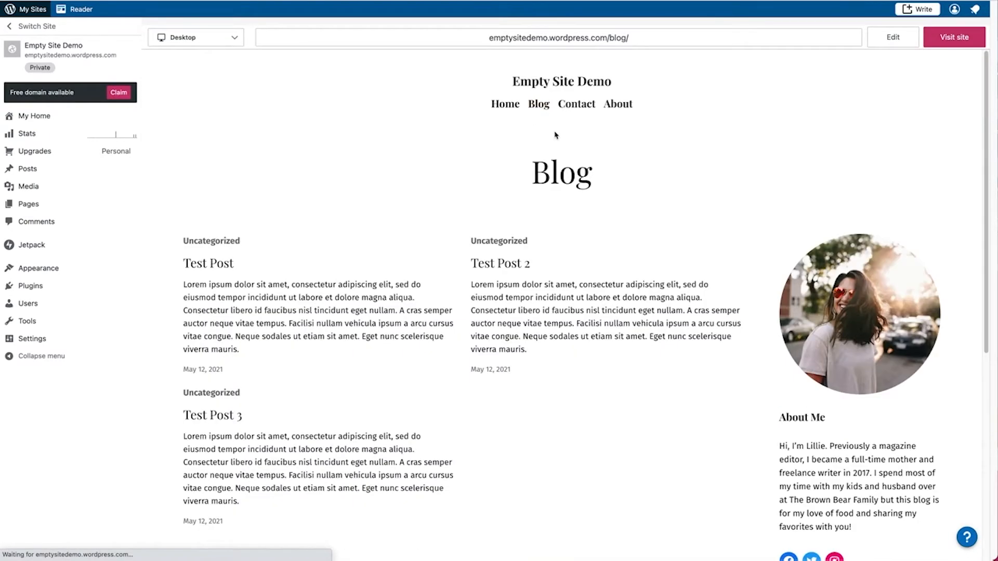
{"action": "left_click", "coordinate": [506, 103]}
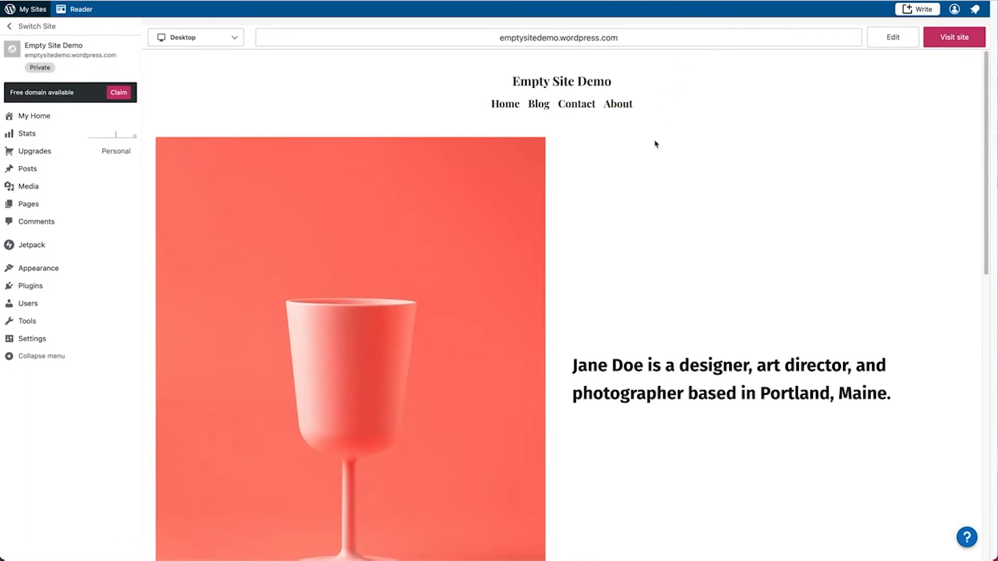
{"action": "mouse_move", "coordinate": [665, 131]}
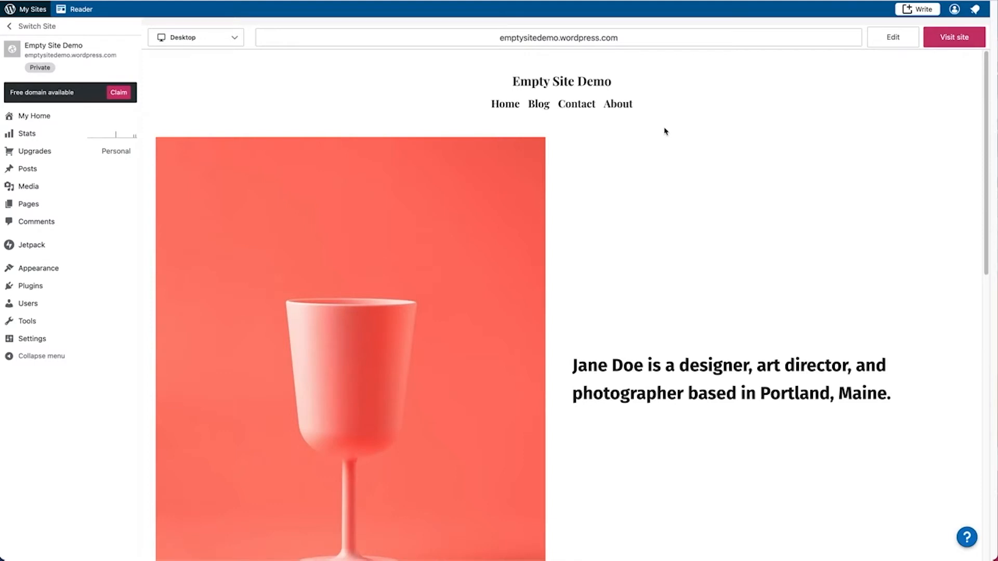
{"action": "mouse_move", "coordinate": [651, 121]}
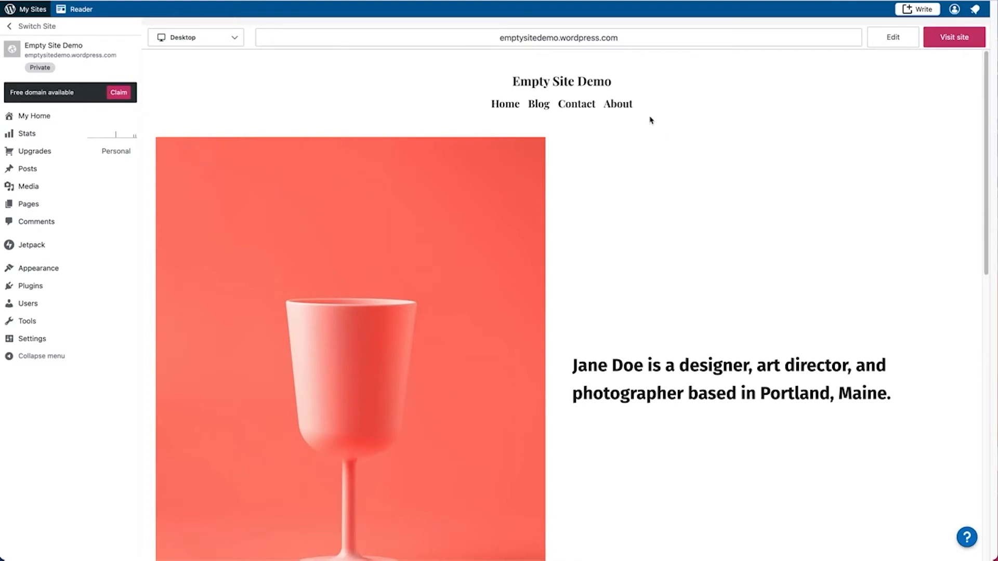
{"action": "mouse_move", "coordinate": [207, 173]}
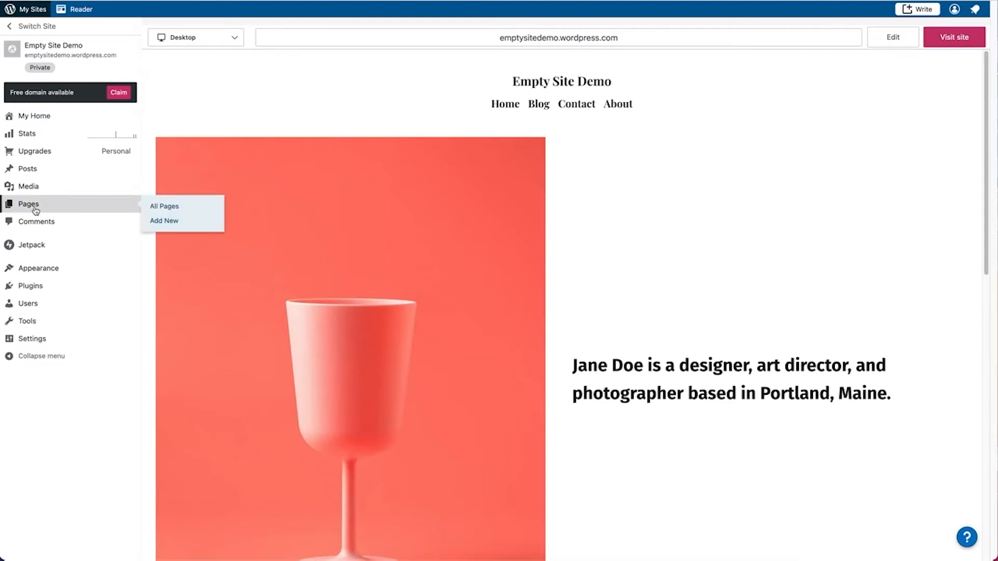
From All Pages, move the Contact and About pages to the trash
{"action": "left_click", "coordinate": [164, 206]}
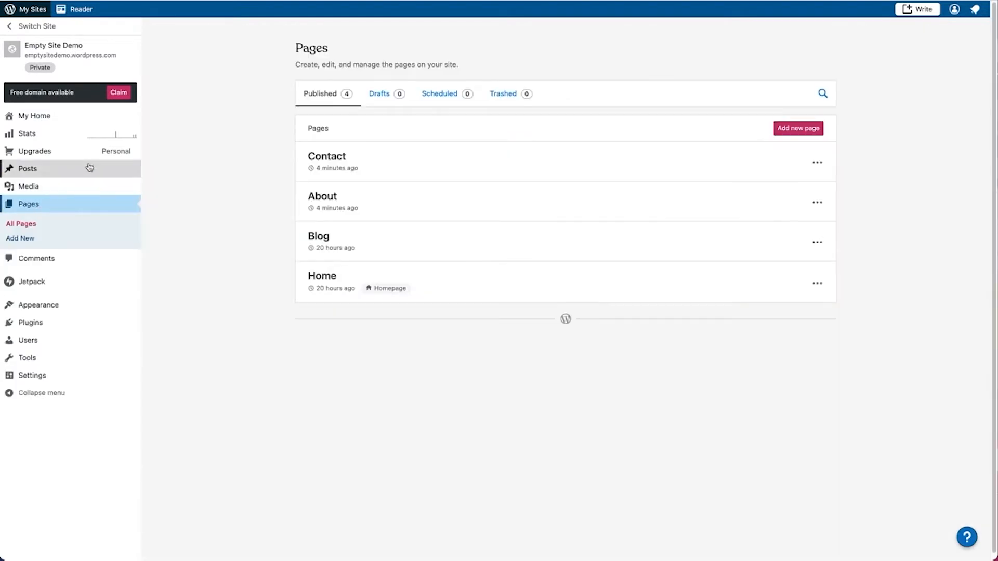
{"action": "mouse_move", "coordinate": [573, 226]}
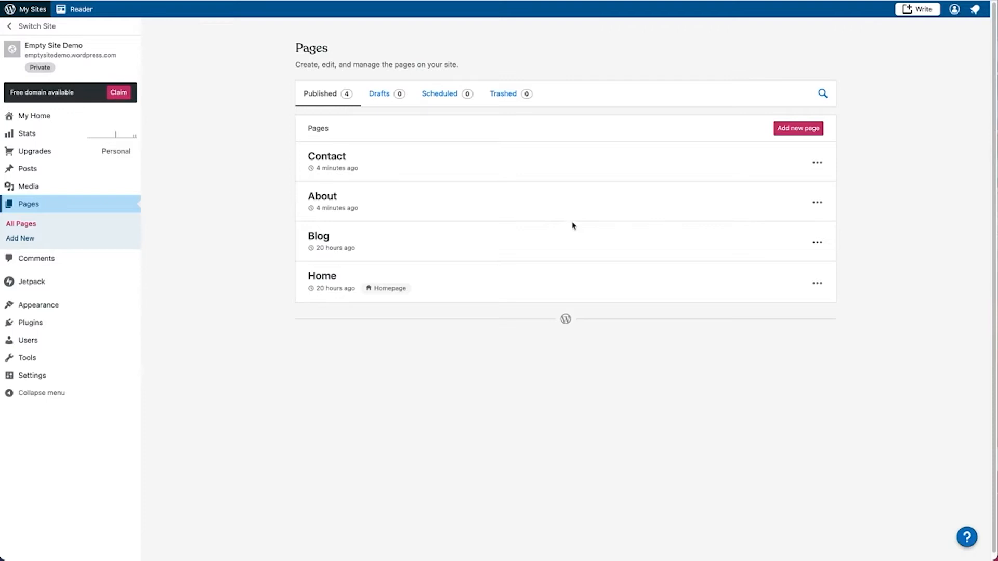
{"action": "mouse_move", "coordinate": [574, 168]}
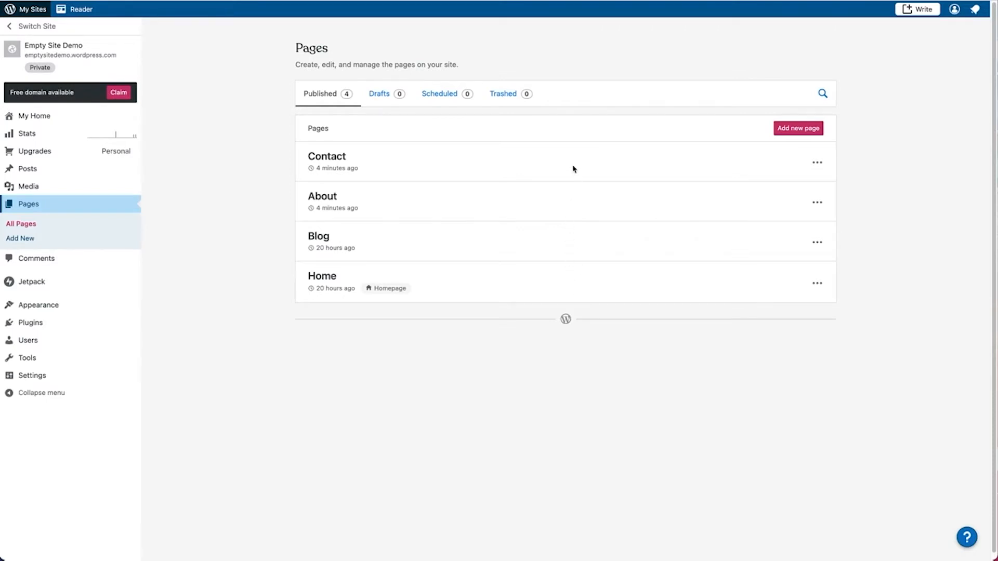
{"action": "mouse_move", "coordinate": [570, 174]}
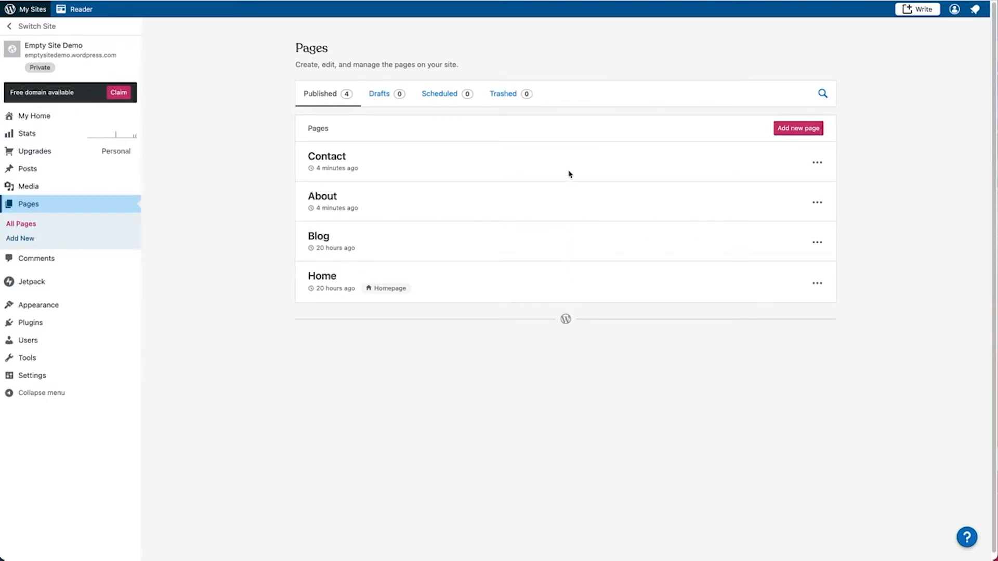
{"action": "mouse_move", "coordinate": [817, 164]}
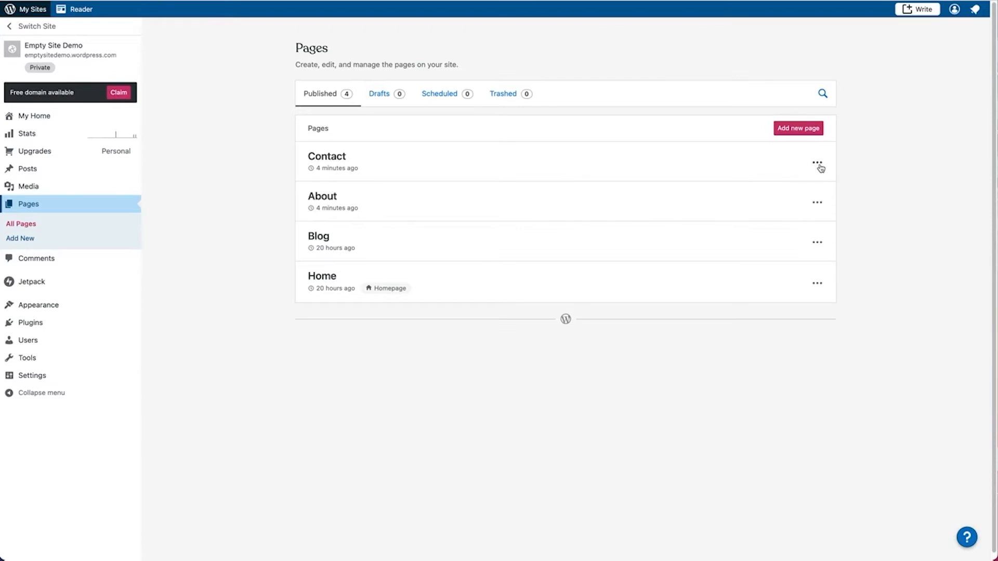
{"action": "left_click", "coordinate": [818, 161]}
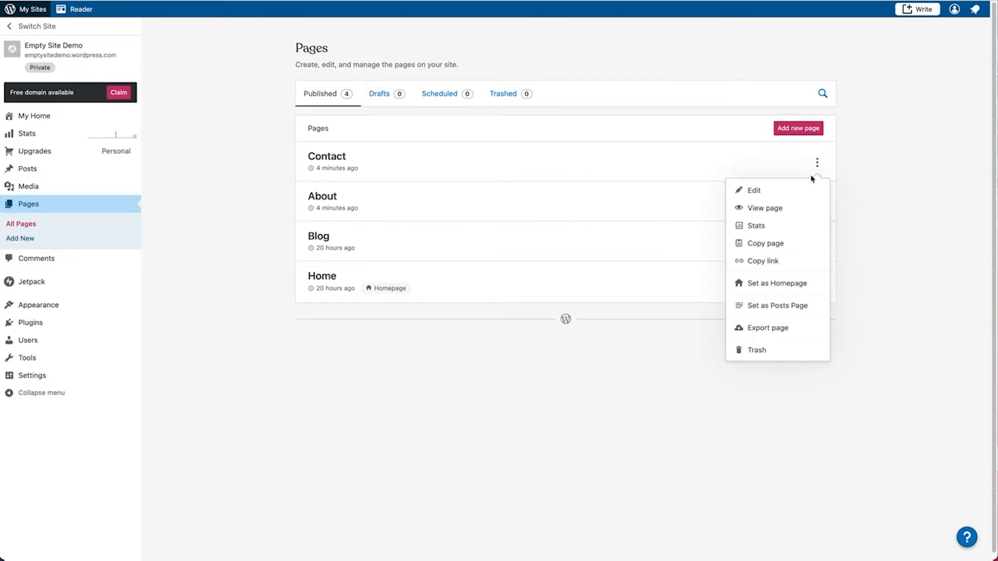
{"action": "mouse_move", "coordinate": [793, 312]}
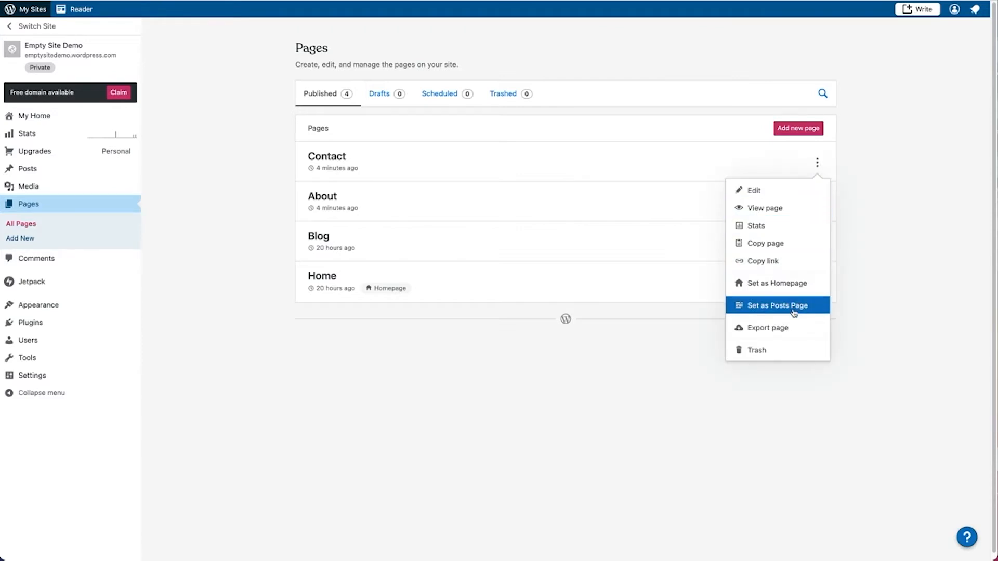
{"action": "left_click", "coordinate": [757, 351]}
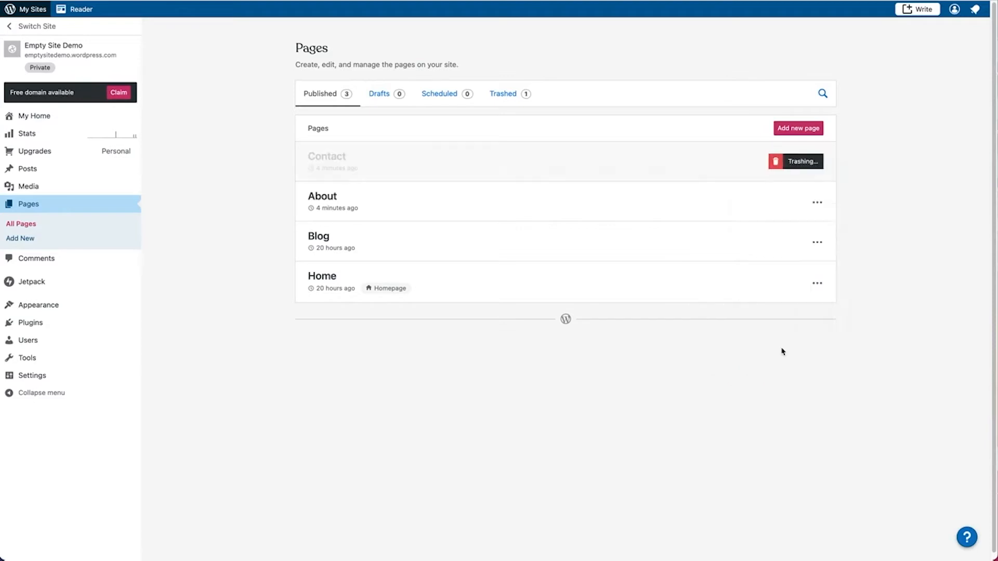
{"action": "mouse_move", "coordinate": [857, 188]}
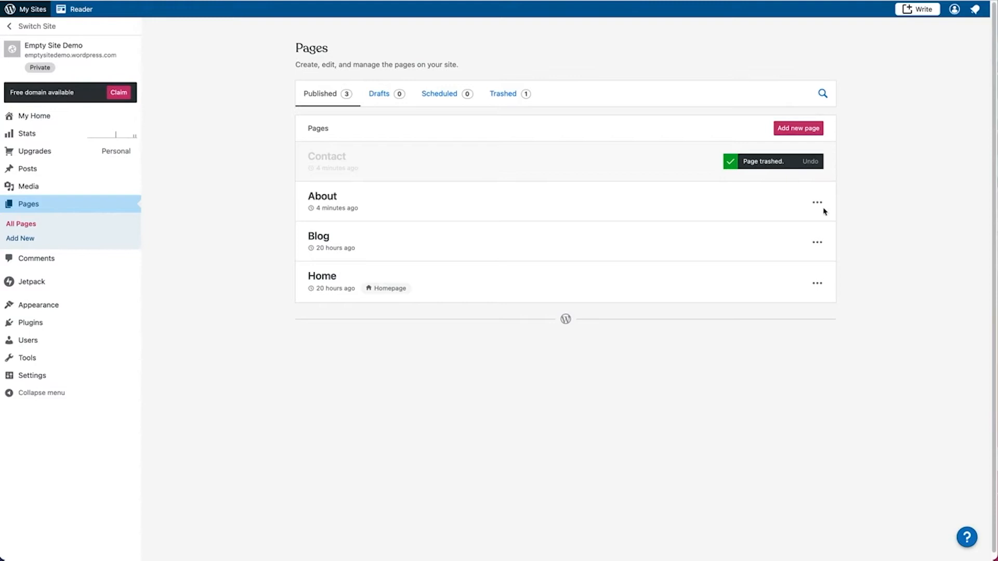
{"action": "left_click", "coordinate": [817, 202]}
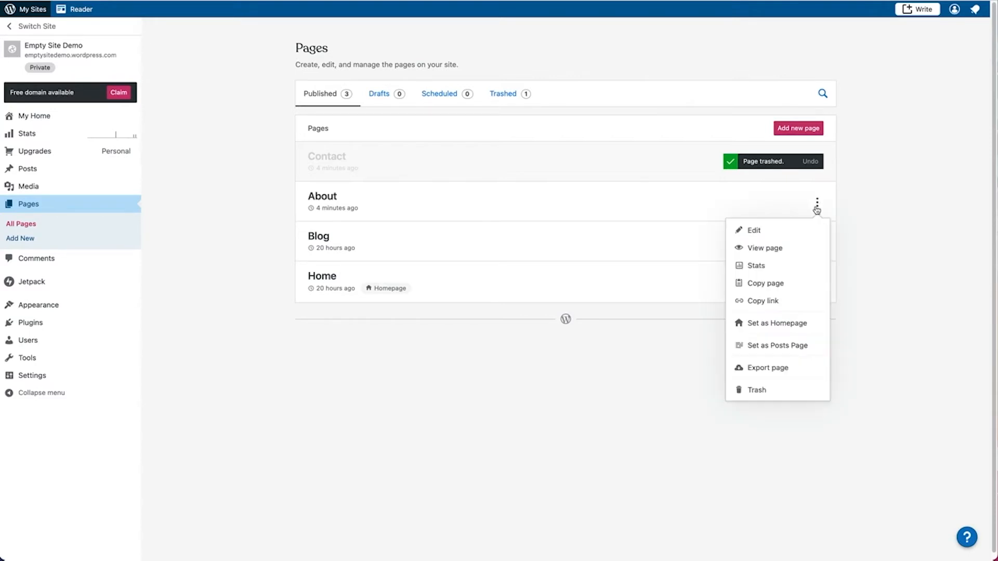
{"action": "mouse_move", "coordinate": [771, 391]}
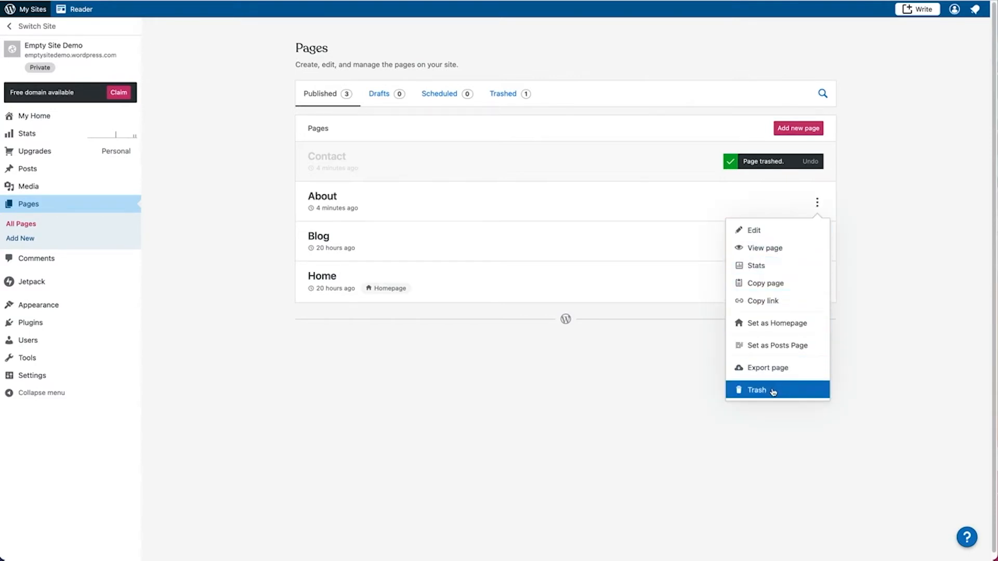
{"action": "left_click", "coordinate": [757, 390]}
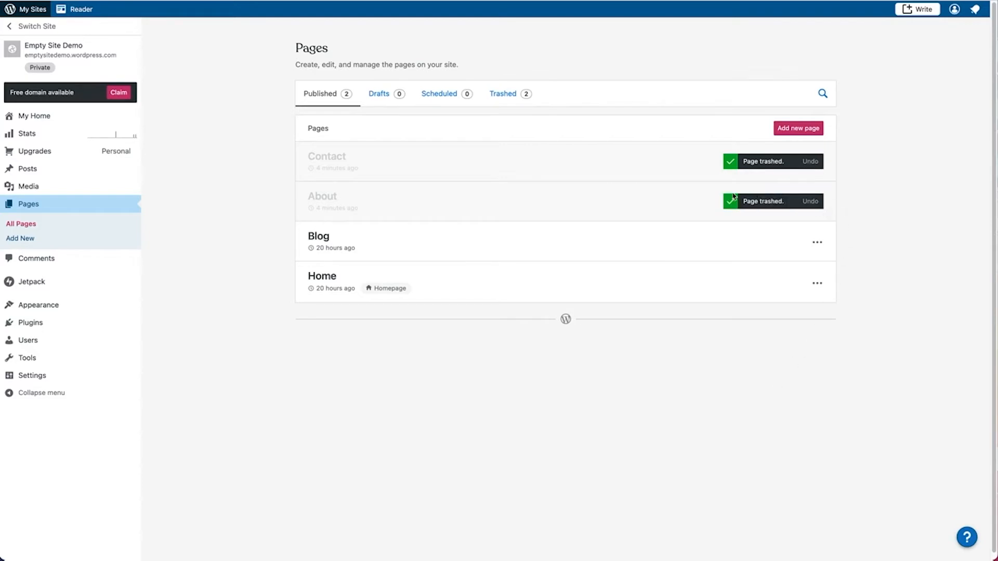
{"action": "mouse_move", "coordinate": [572, 131]}
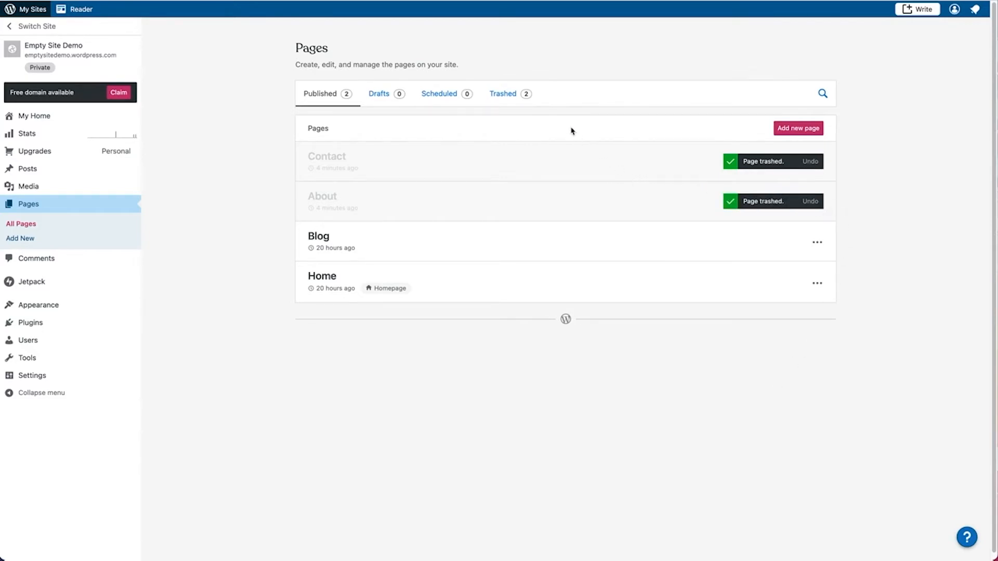
Show the Trashed pages list and bring up actions for the trashed Contact page
{"action": "left_click", "coordinate": [503, 93]}
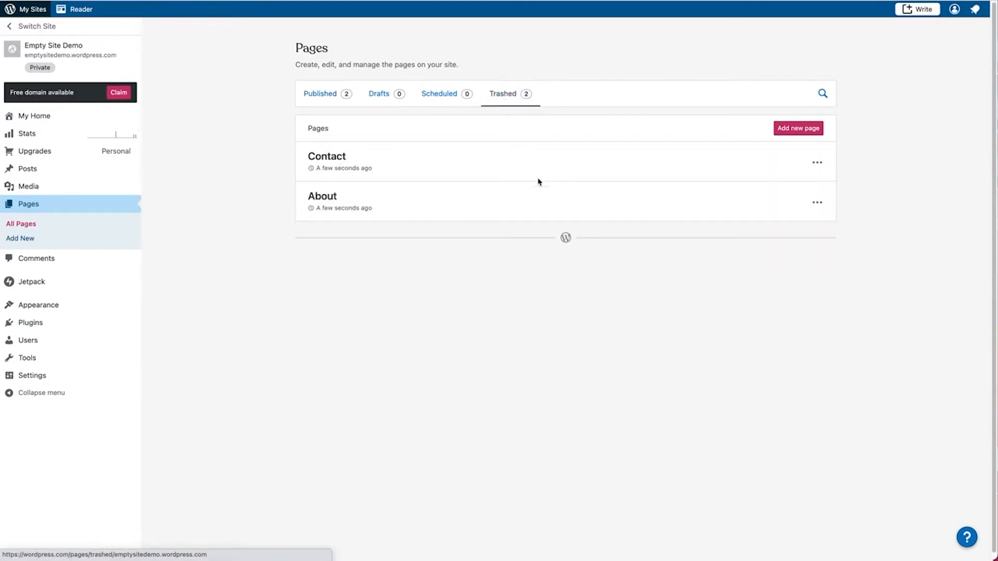
{"action": "mouse_move", "coordinate": [544, 164]}
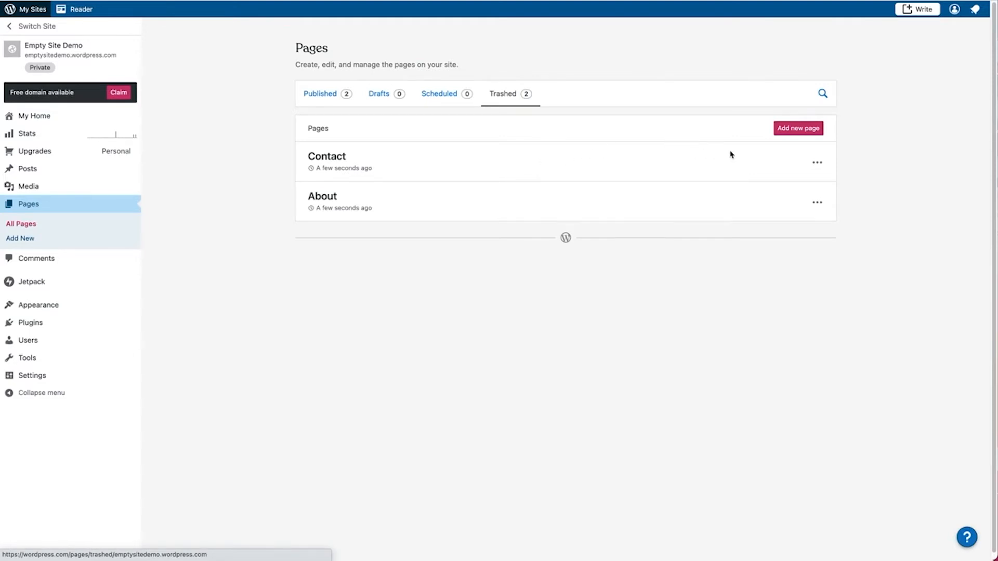
{"action": "mouse_move", "coordinate": [817, 163]}
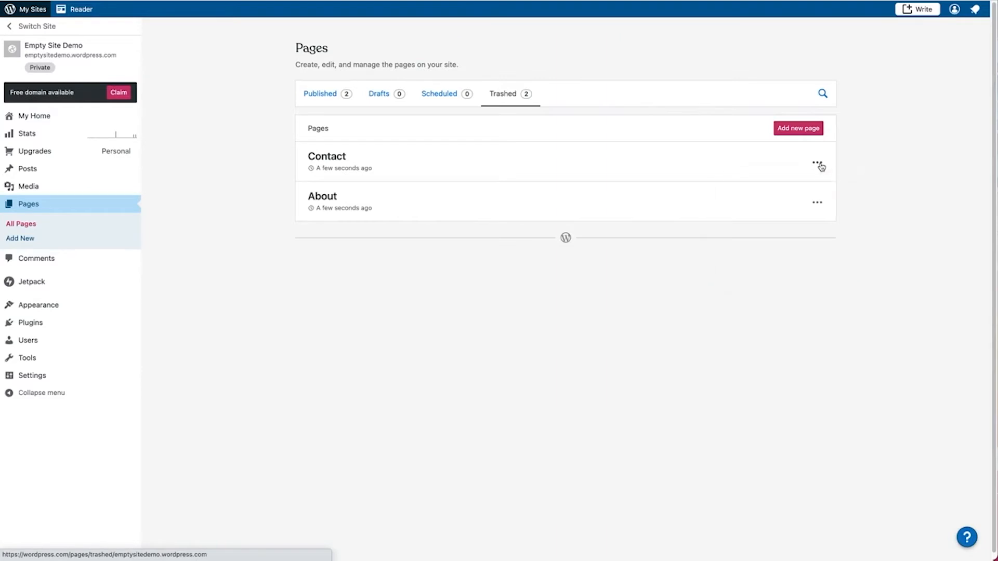
{"action": "left_click", "coordinate": [818, 162]}
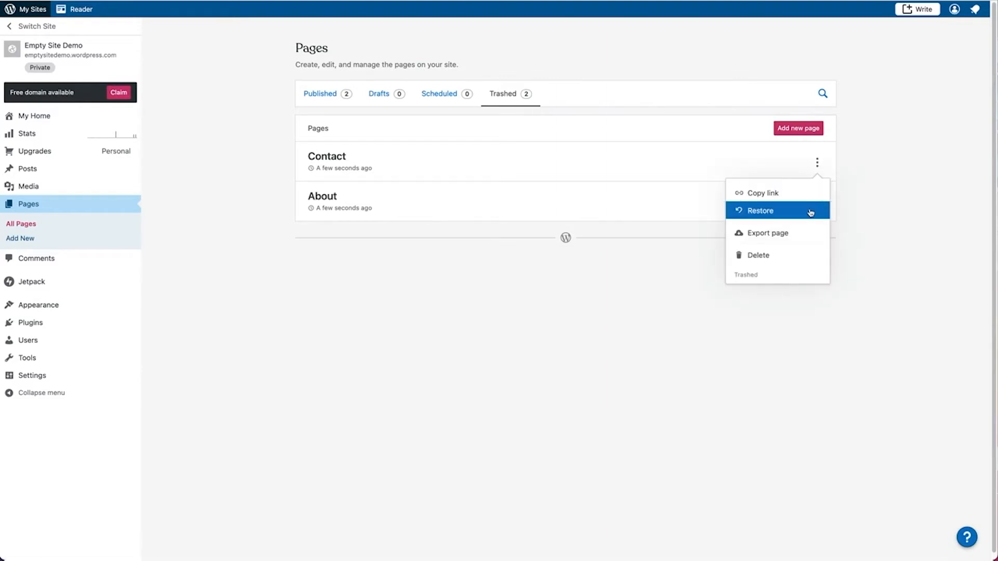
{"action": "mouse_move", "coordinate": [801, 256]}
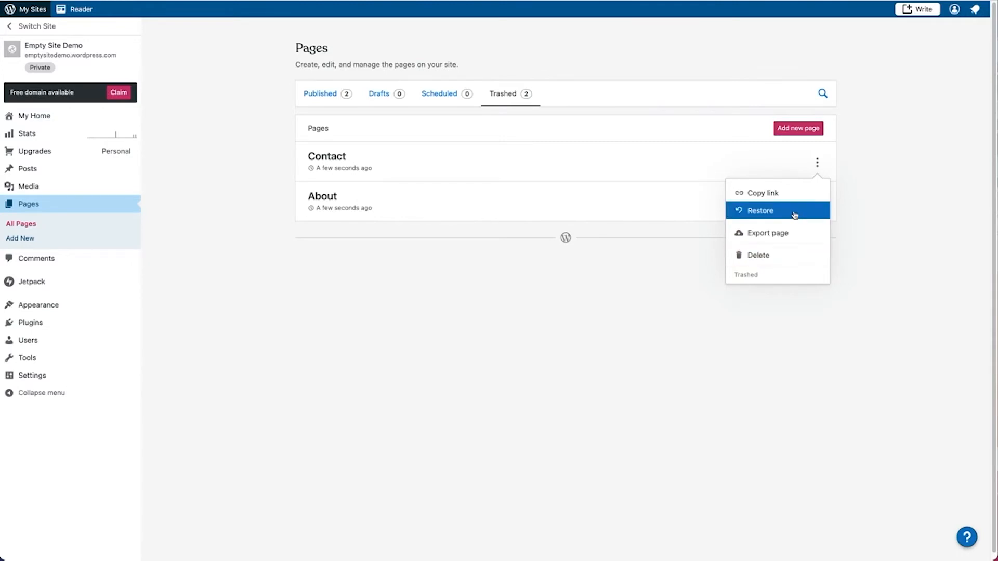
{"action": "mouse_move", "coordinate": [790, 212]}
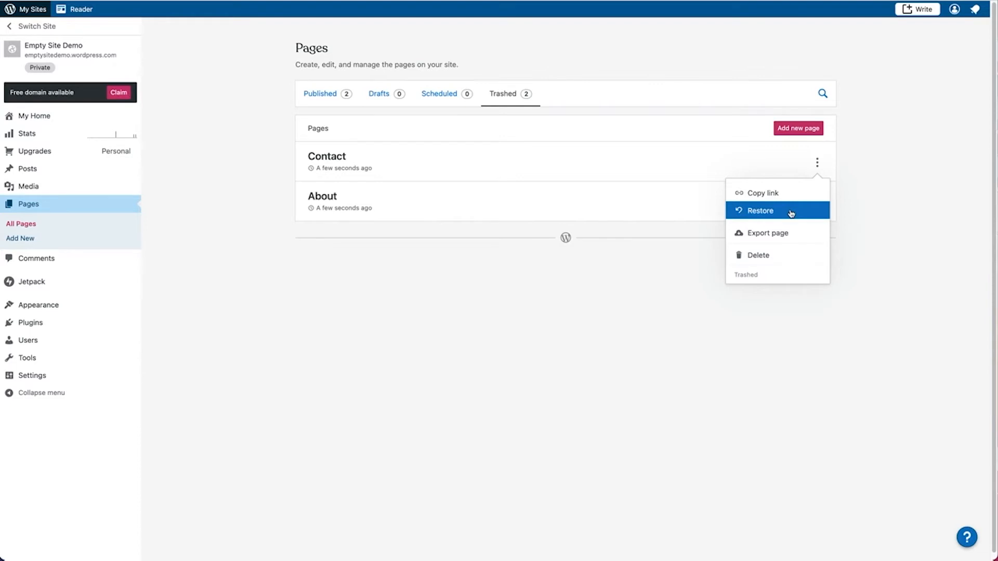
{"action": "mouse_move", "coordinate": [798, 212]}
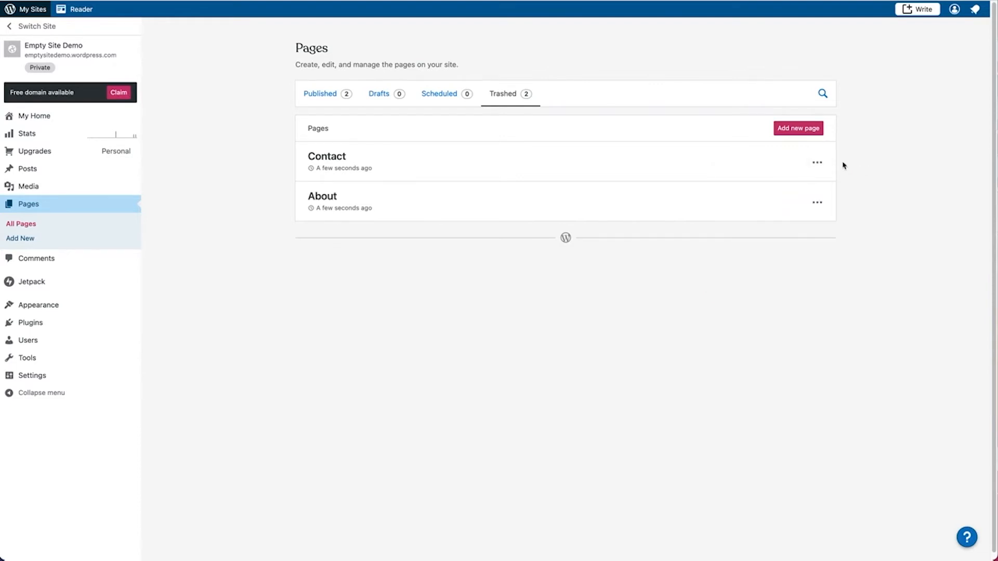
{"action": "mouse_move", "coordinate": [331, 179]}
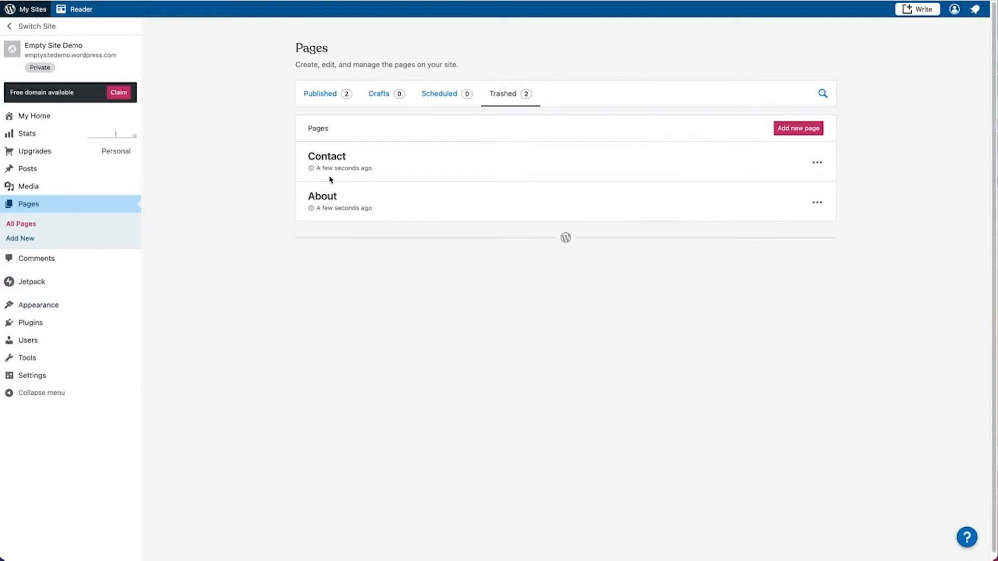
{"action": "mouse_move", "coordinate": [26, 169]}
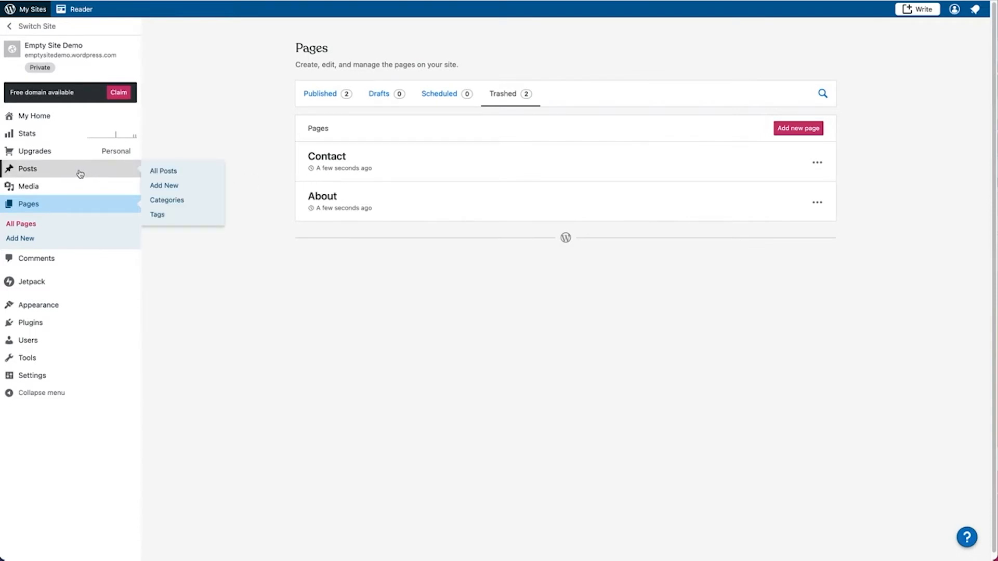
From All Posts, trash Test Post, Test Post 2 and Test Post 3
{"action": "left_click", "coordinate": [163, 170]}
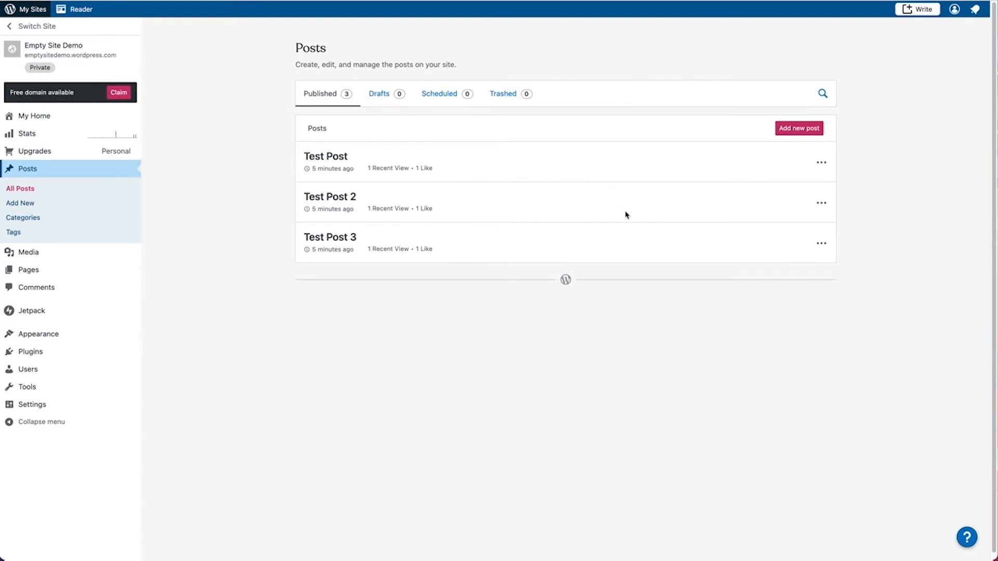
{"action": "mouse_move", "coordinate": [621, 241]}
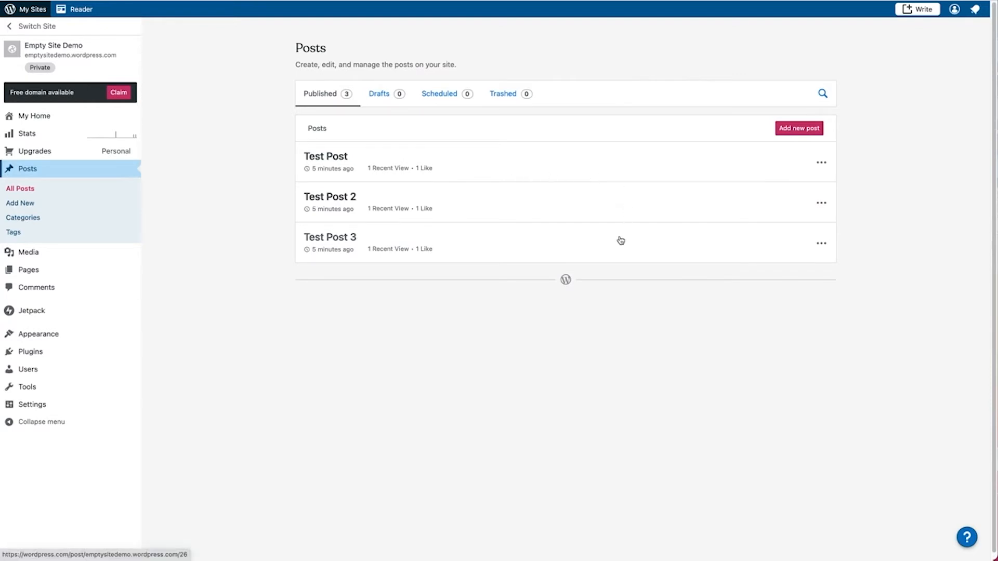
{"action": "left_click", "coordinate": [822, 162]}
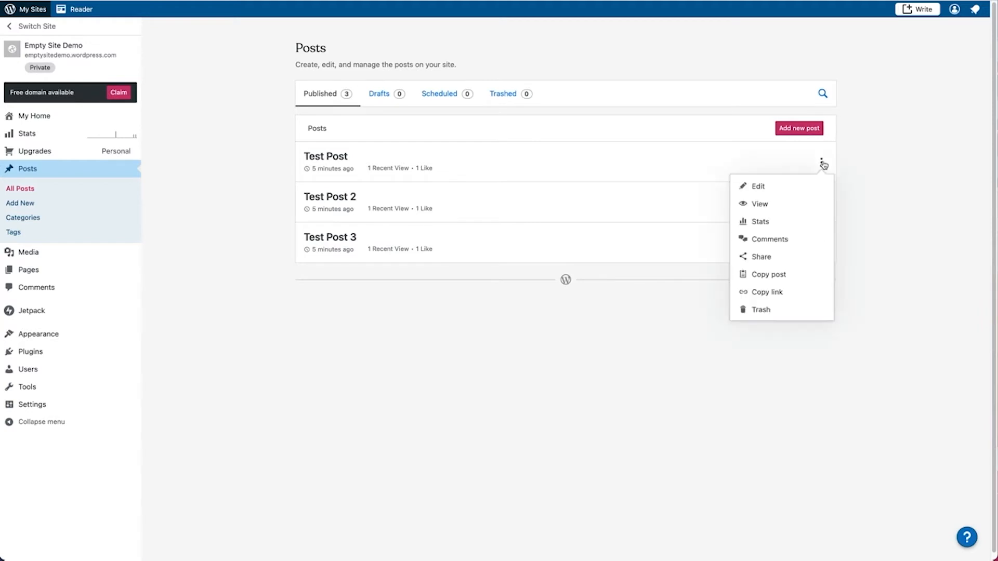
{"action": "mouse_move", "coordinate": [778, 284]}
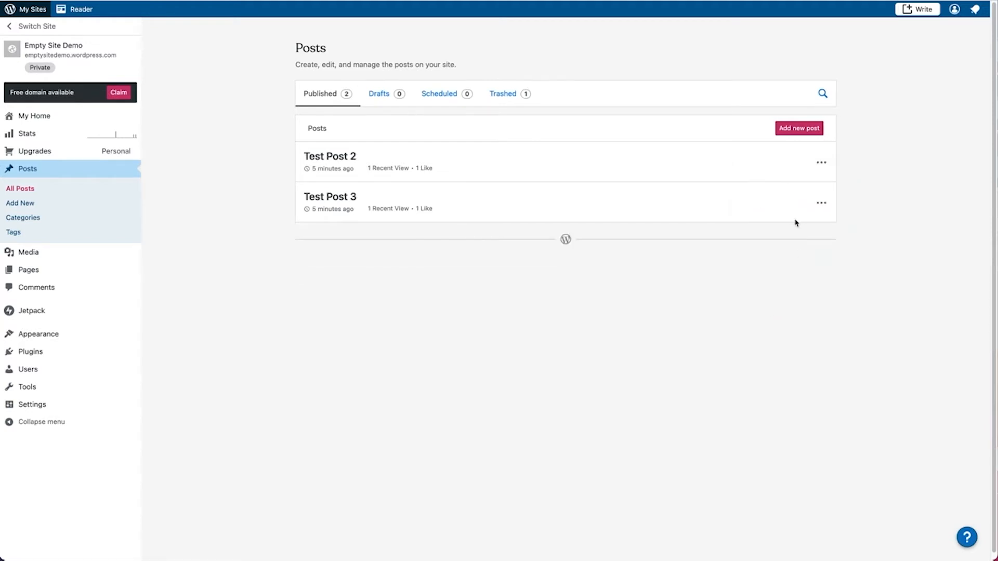
{"action": "mouse_move", "coordinate": [822, 166]}
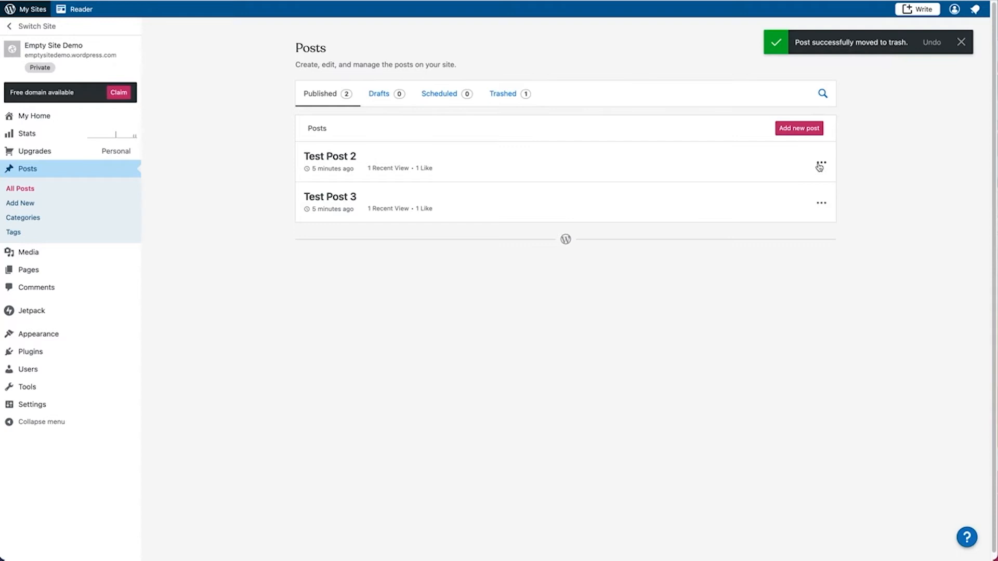
{"action": "left_click", "coordinate": [819, 165]}
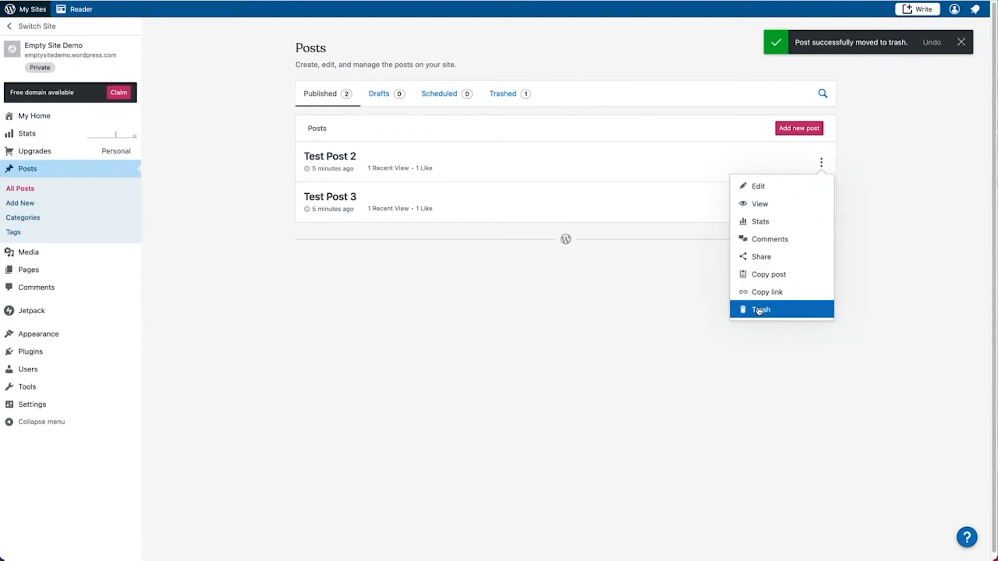
{"action": "left_click", "coordinate": [761, 309]}
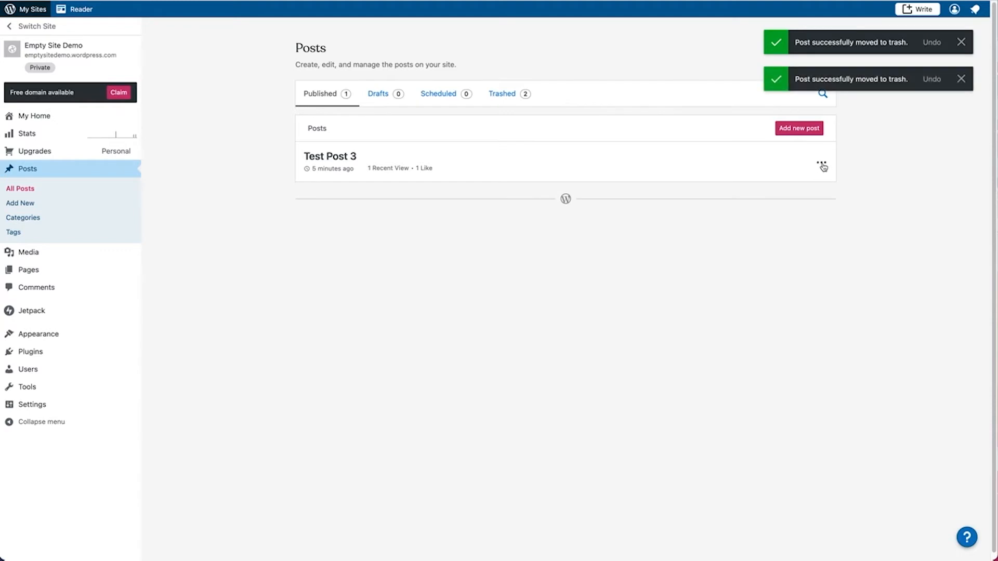
{"action": "left_click", "coordinate": [822, 164]}
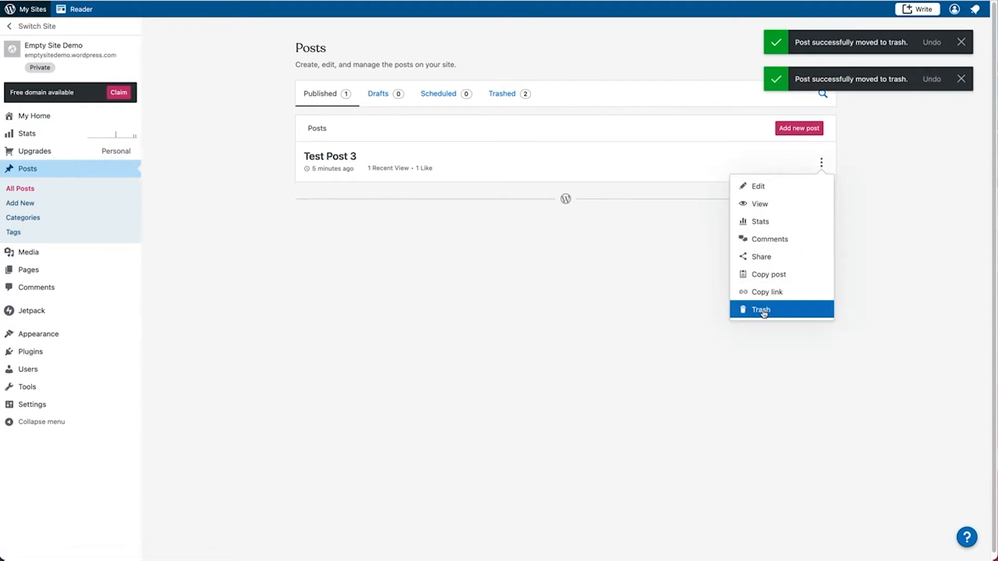
{"action": "left_click", "coordinate": [761, 310]}
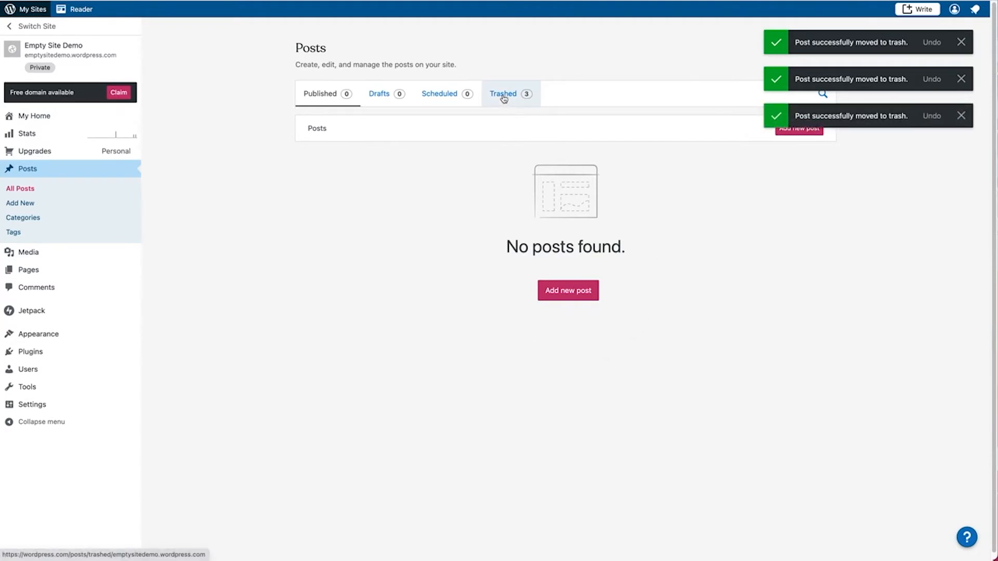
Show the Trashed posts list and bring up actions for the trashed Test Post
{"action": "left_click", "coordinate": [504, 93]}
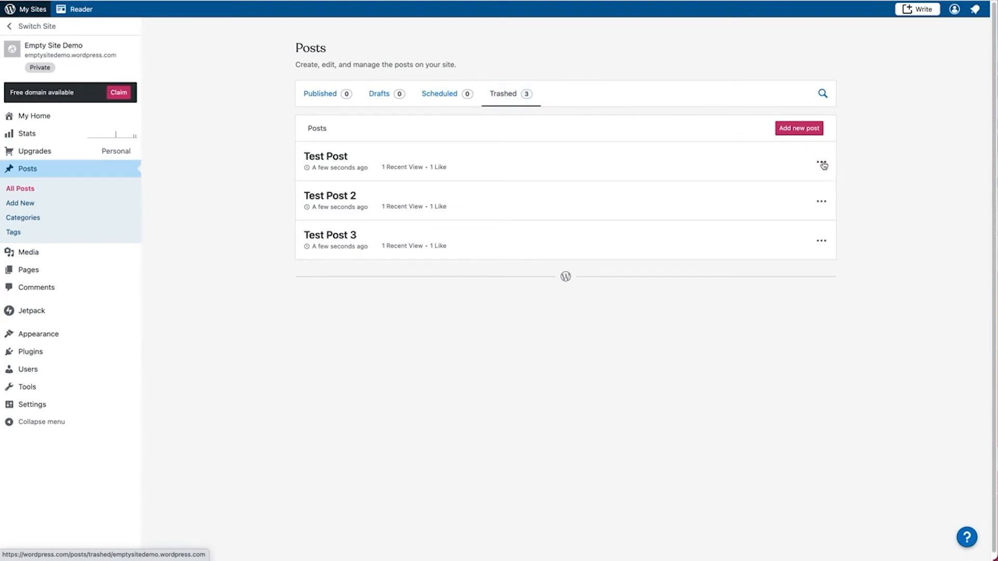
{"action": "left_click", "coordinate": [821, 164]}
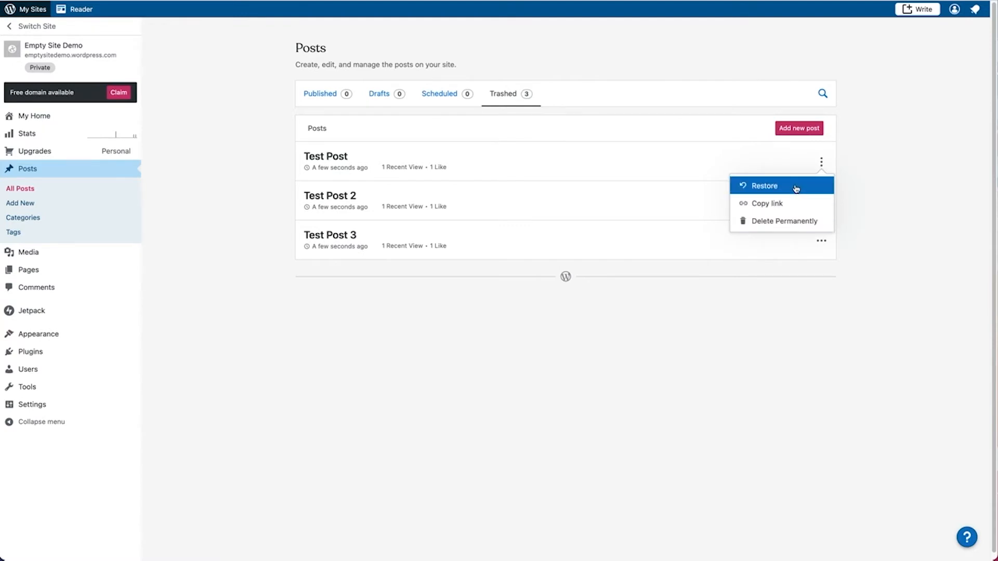
{"action": "mouse_move", "coordinate": [283, 185]}
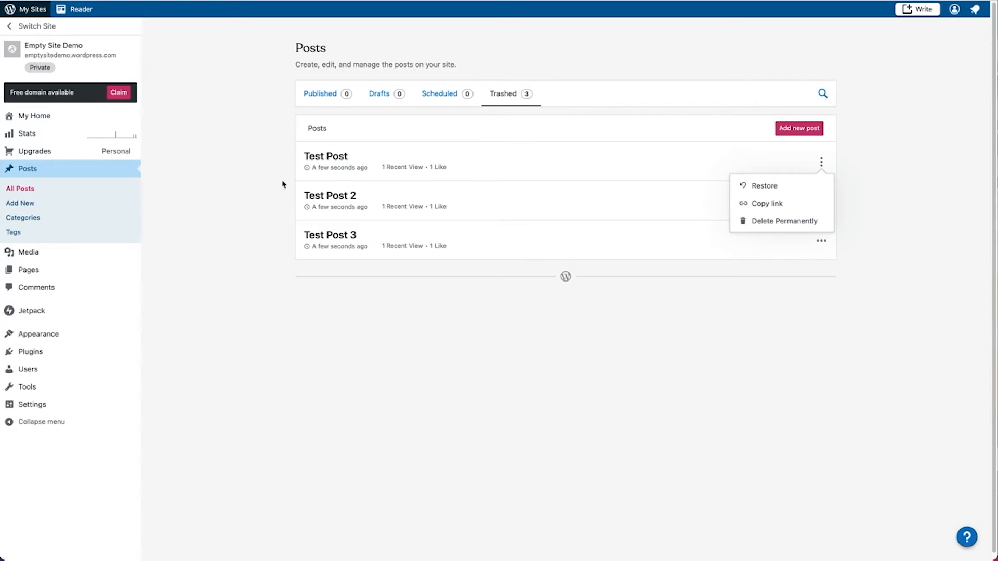
{"action": "mouse_move", "coordinate": [174, 204]}
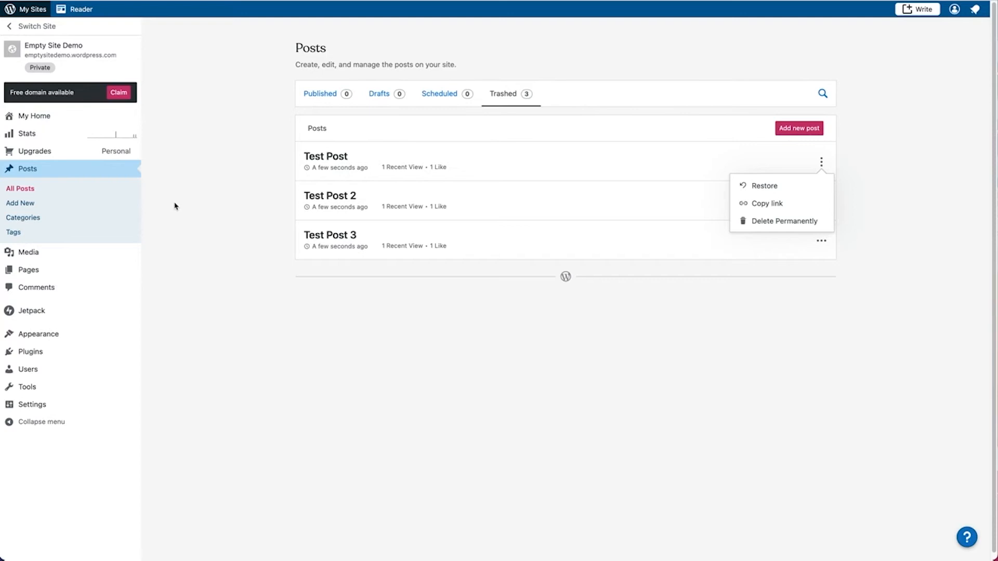
{"action": "mouse_move", "coordinate": [68, 217]}
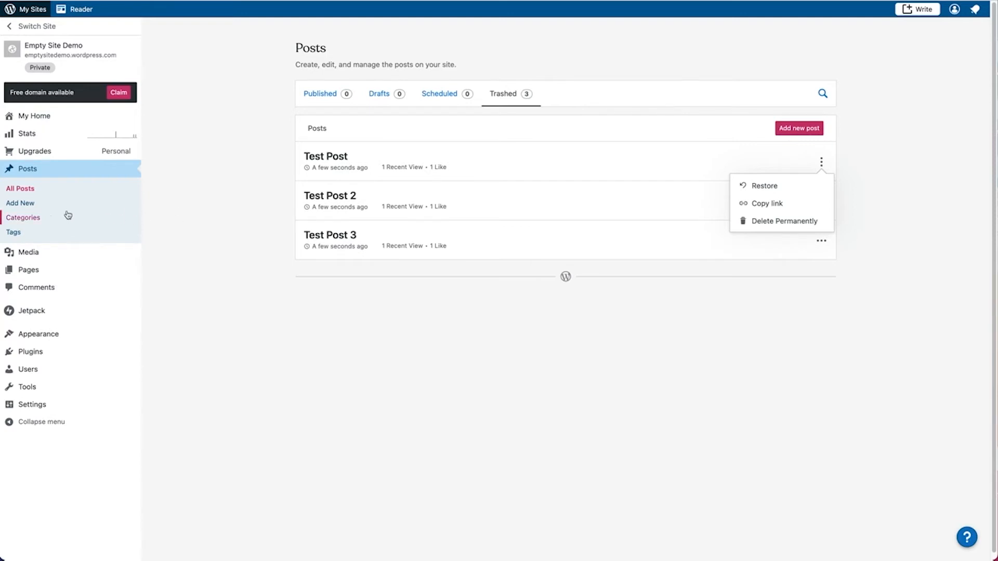
Delete the General category from Categories and confirm the permanent deletion
{"action": "left_click", "coordinate": [23, 218]}
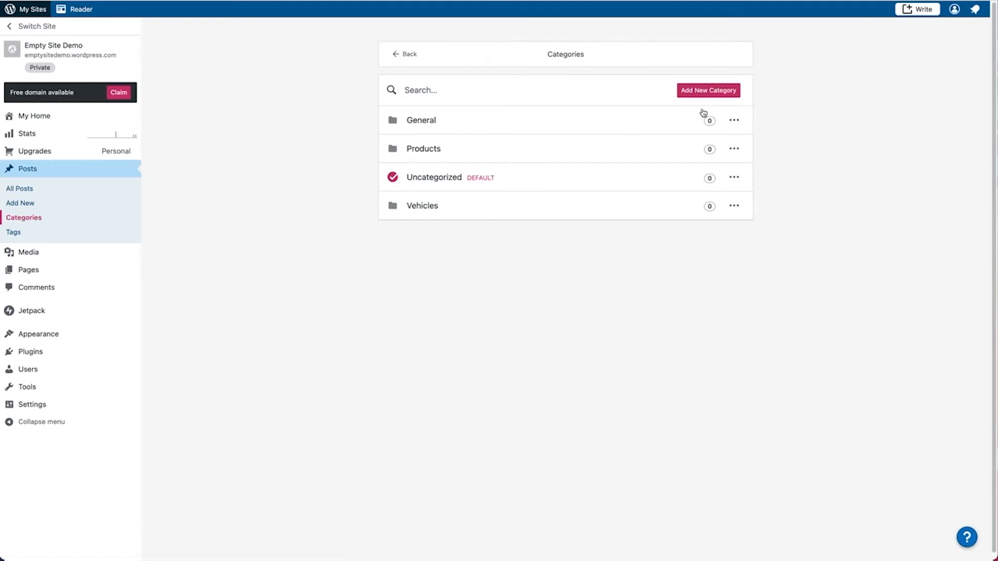
{"action": "mouse_move", "coordinate": [749, 125]}
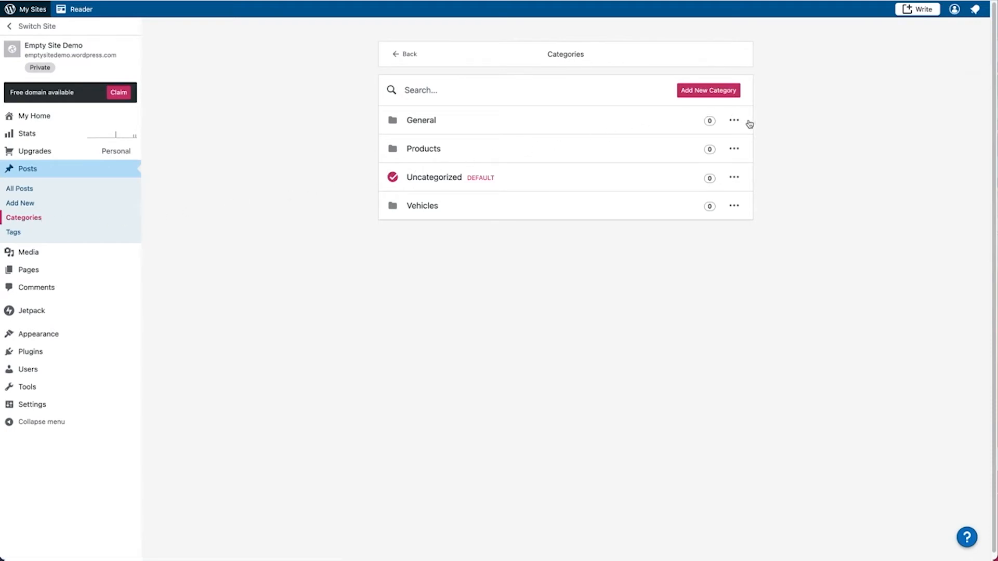
{"action": "mouse_move", "coordinate": [758, 139]}
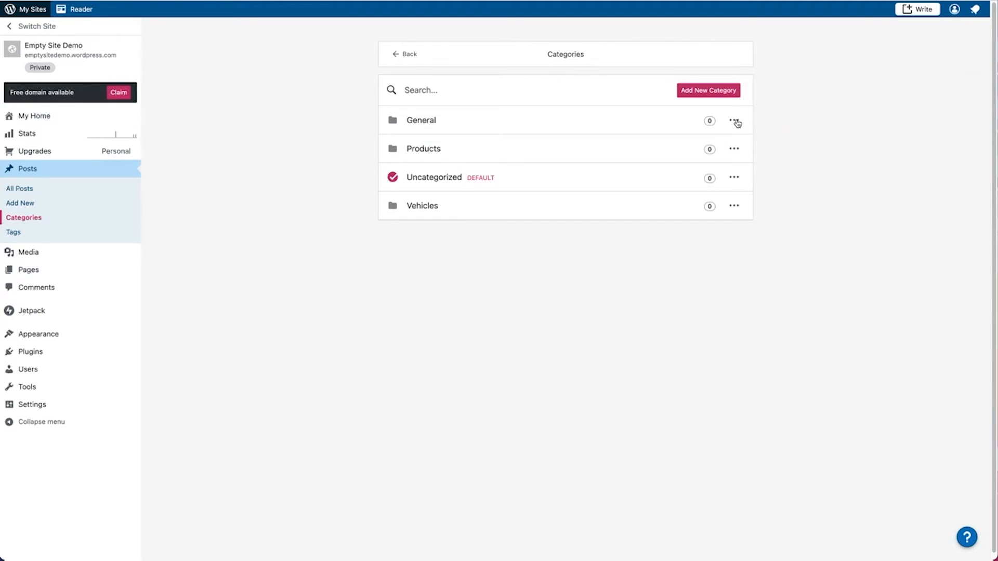
{"action": "mouse_move", "coordinate": [734, 121]}
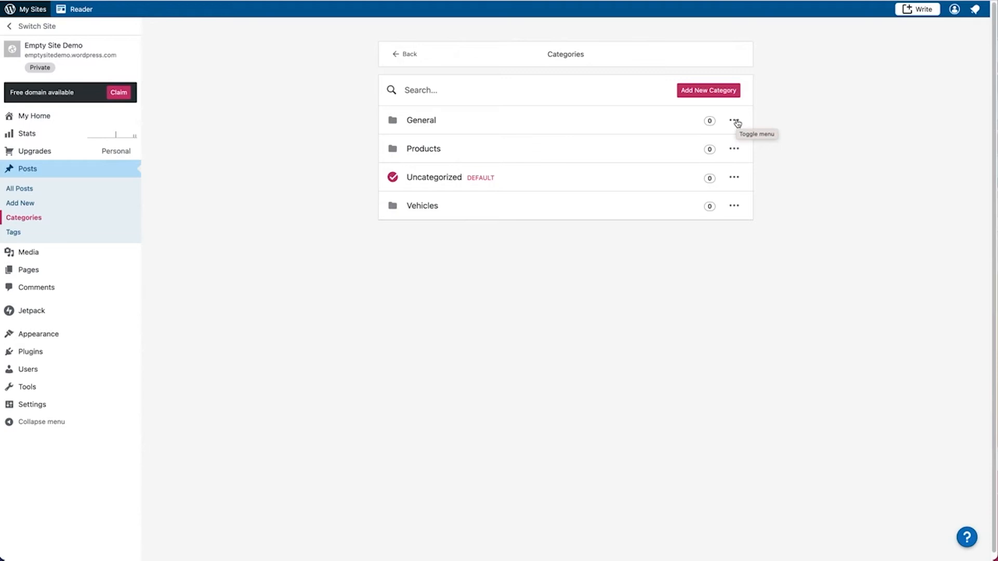
{"action": "left_click", "coordinate": [734, 121]}
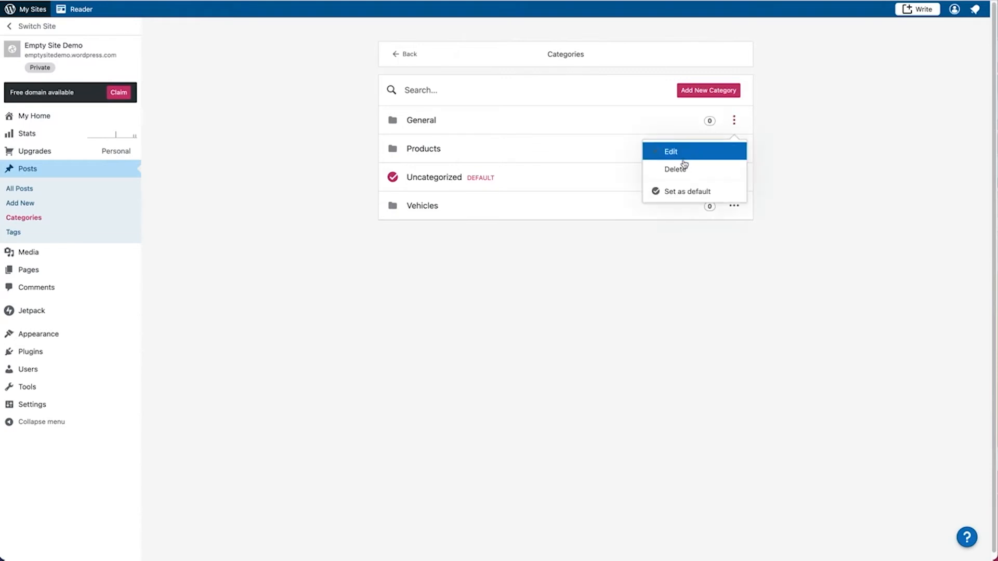
{"action": "mouse_move", "coordinate": [681, 168]}
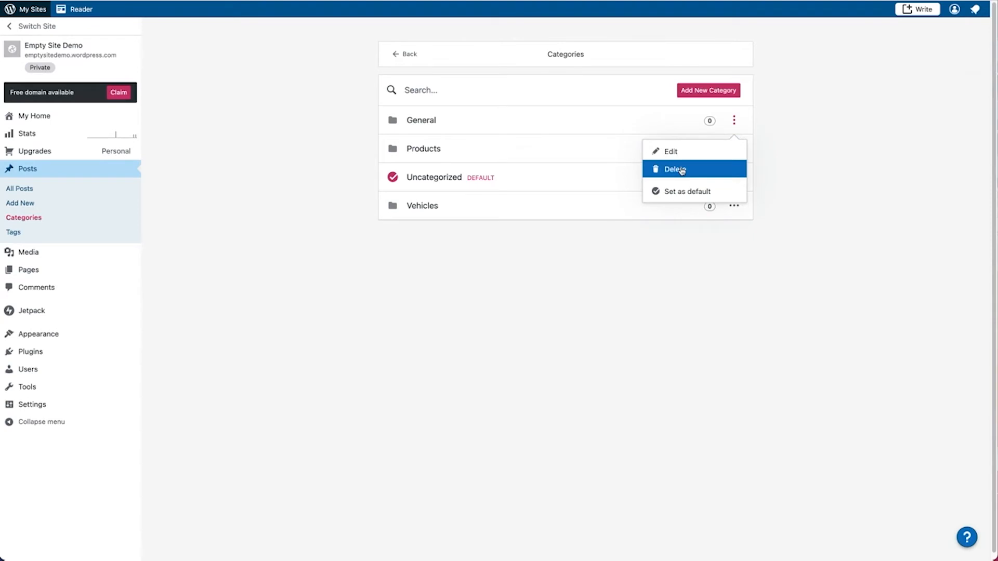
{"action": "left_click", "coordinate": [676, 170]}
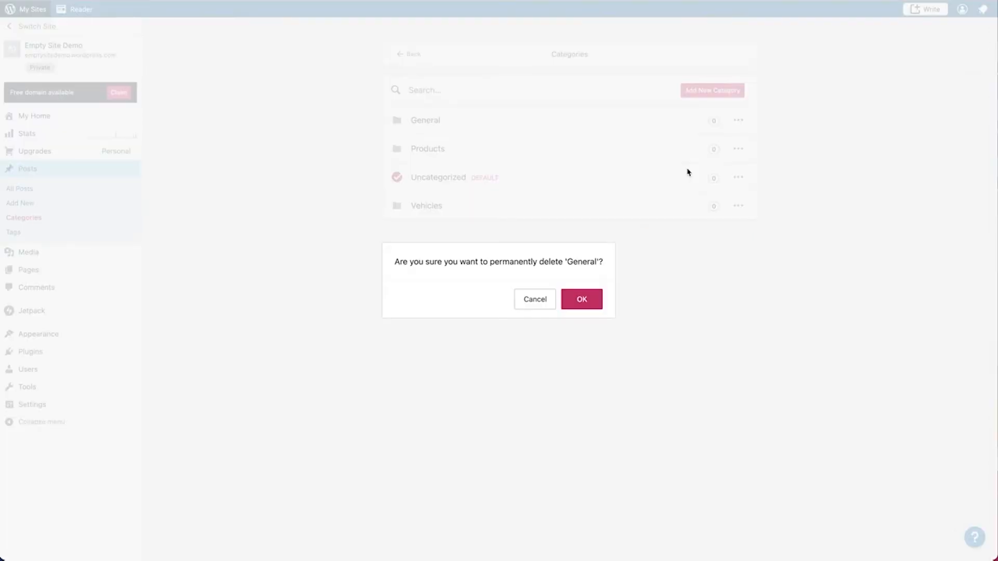
{"action": "mouse_move", "coordinate": [542, 278]}
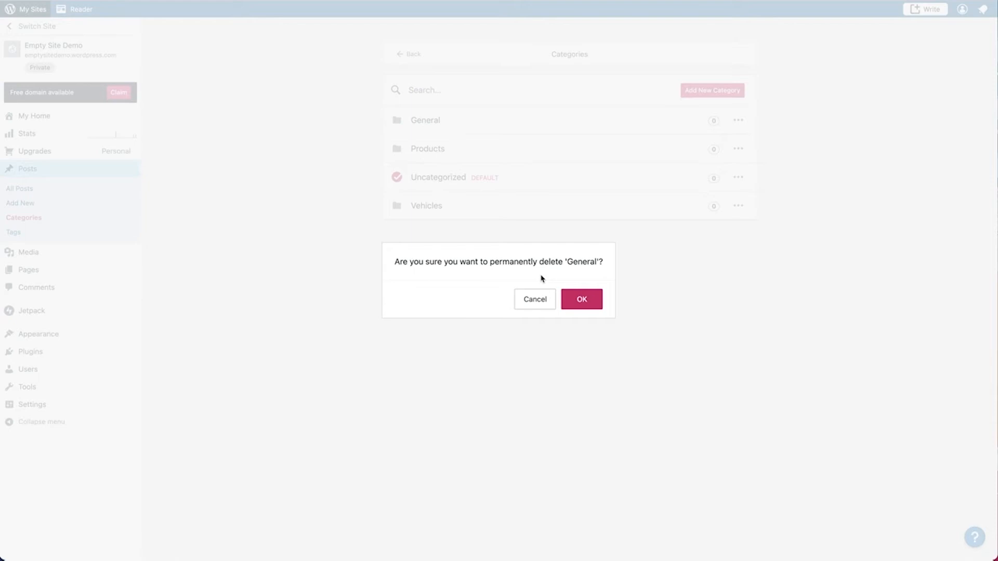
{"action": "mouse_move", "coordinate": [584, 304]}
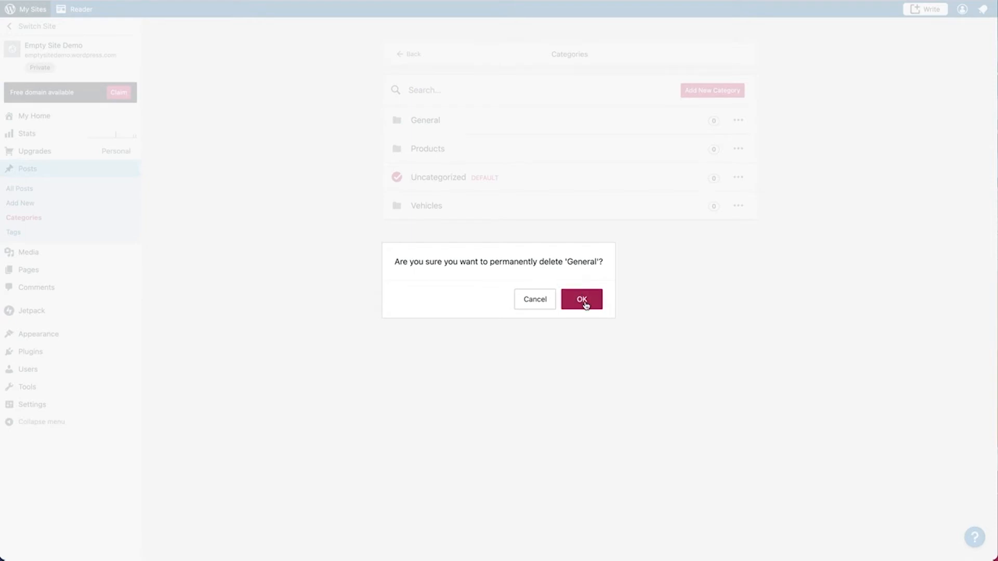
{"action": "left_click", "coordinate": [582, 300]}
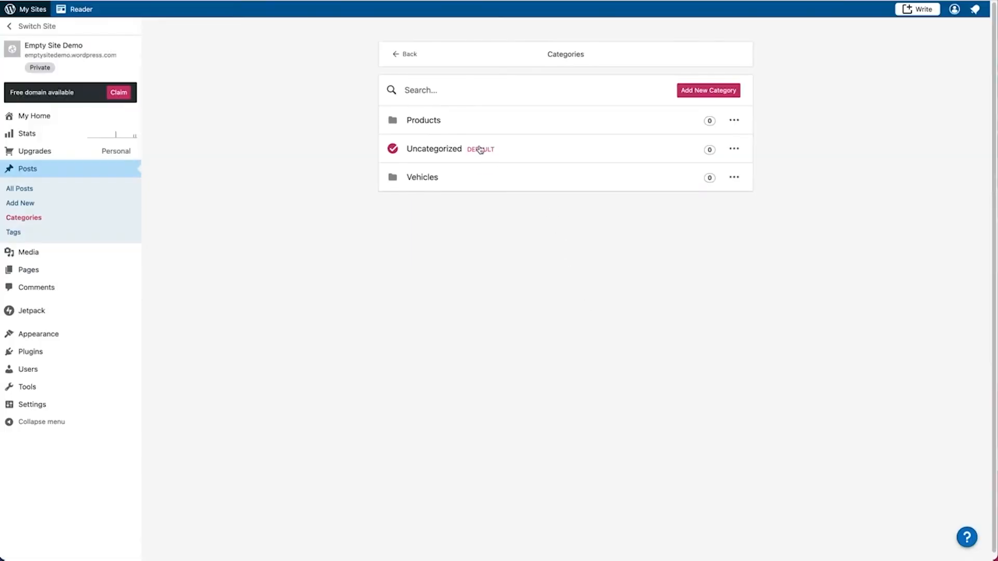
{"action": "mouse_move", "coordinate": [461, 125]}
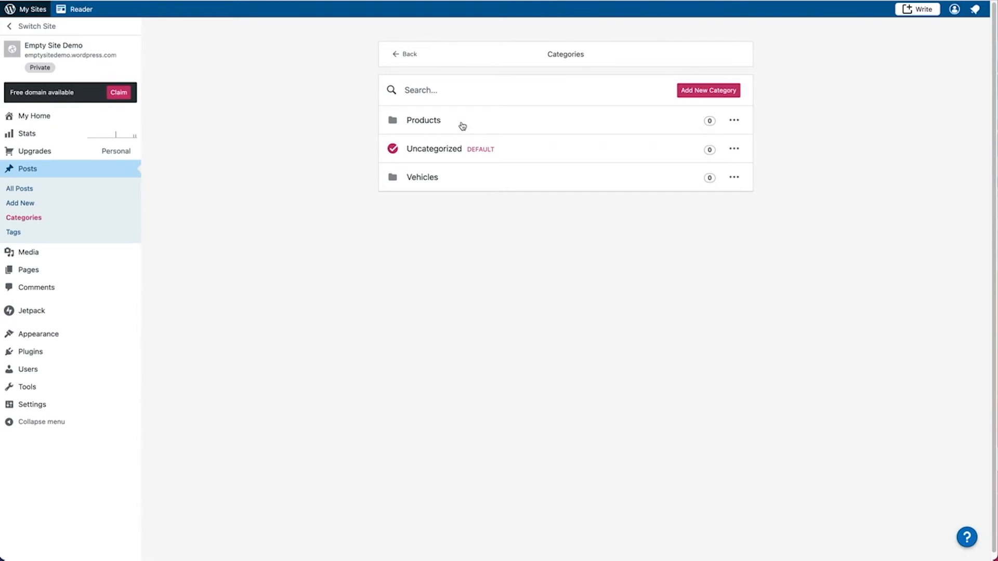
{"action": "mouse_move", "coordinate": [458, 125]}
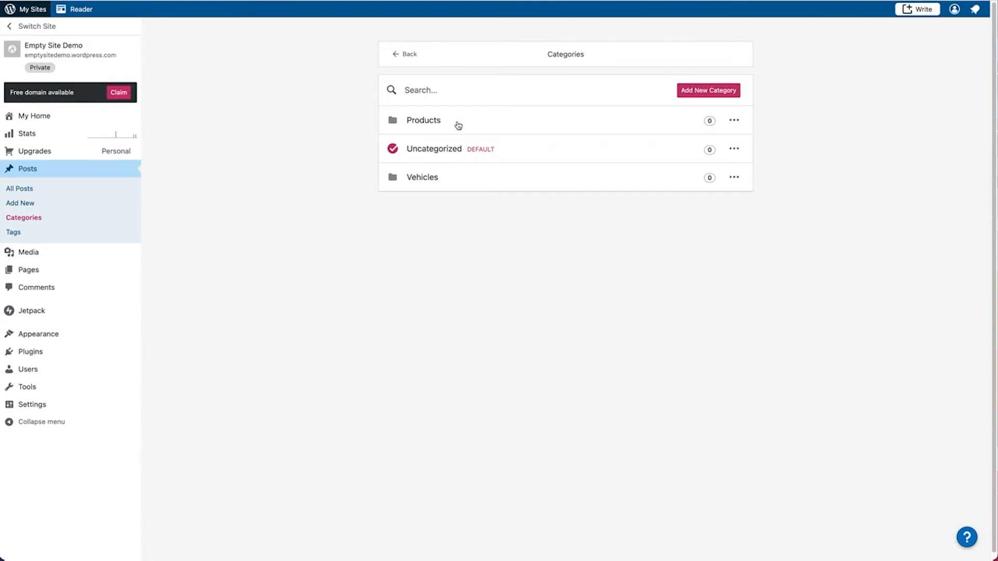
{"action": "mouse_move", "coordinate": [432, 158]}
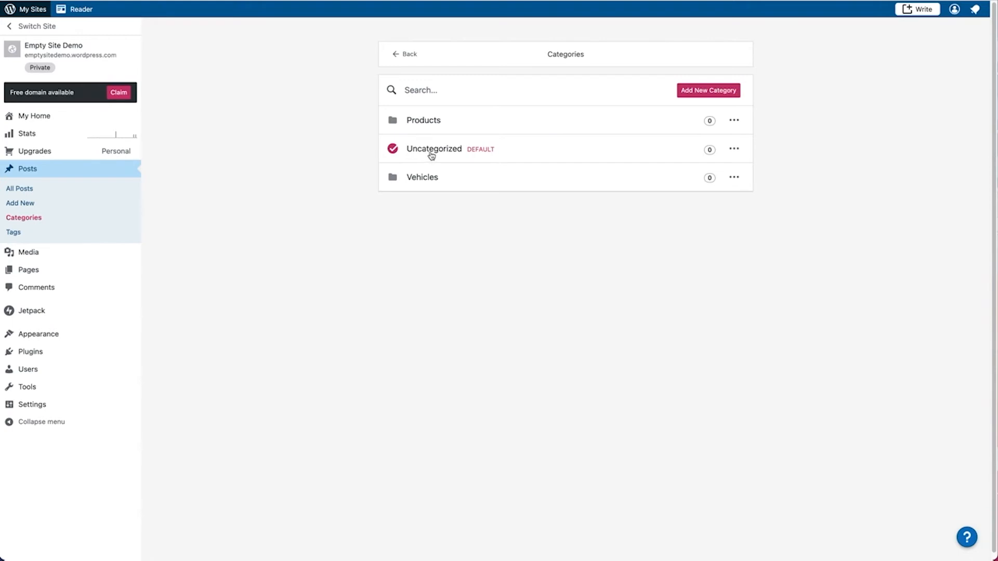
{"action": "mouse_move", "coordinate": [500, 154]}
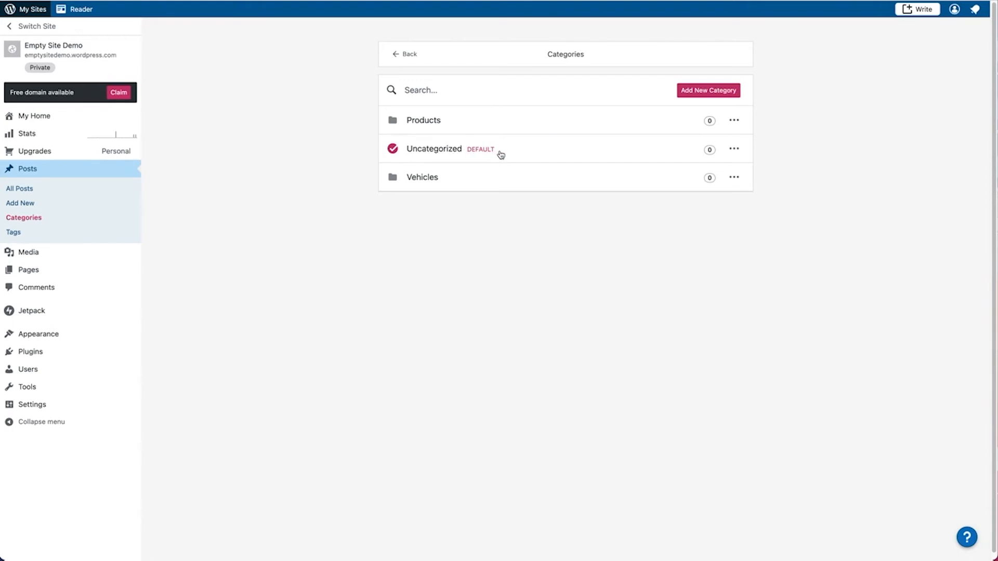
{"action": "mouse_move", "coordinate": [510, 119]}
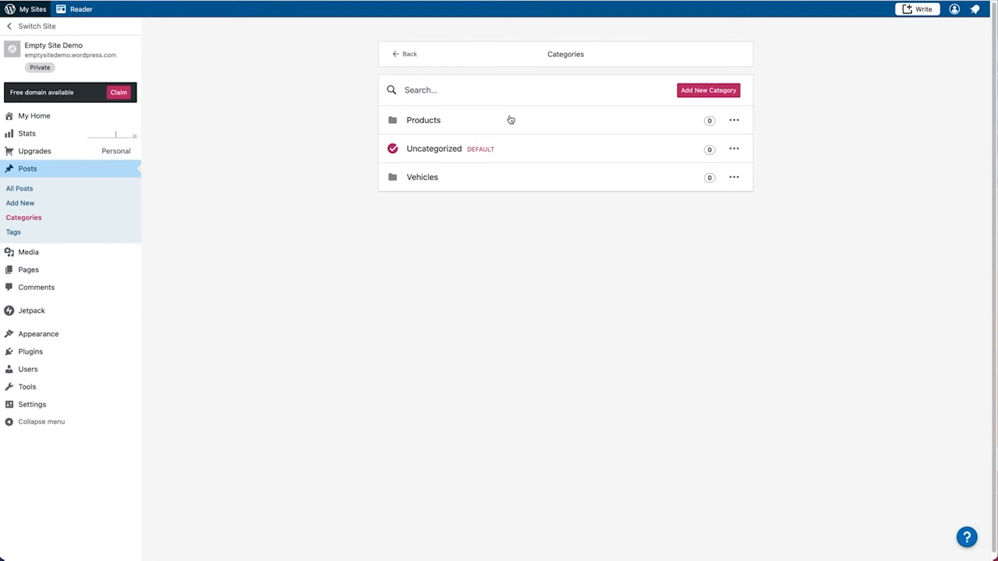
{"action": "mouse_move", "coordinate": [424, 125]}
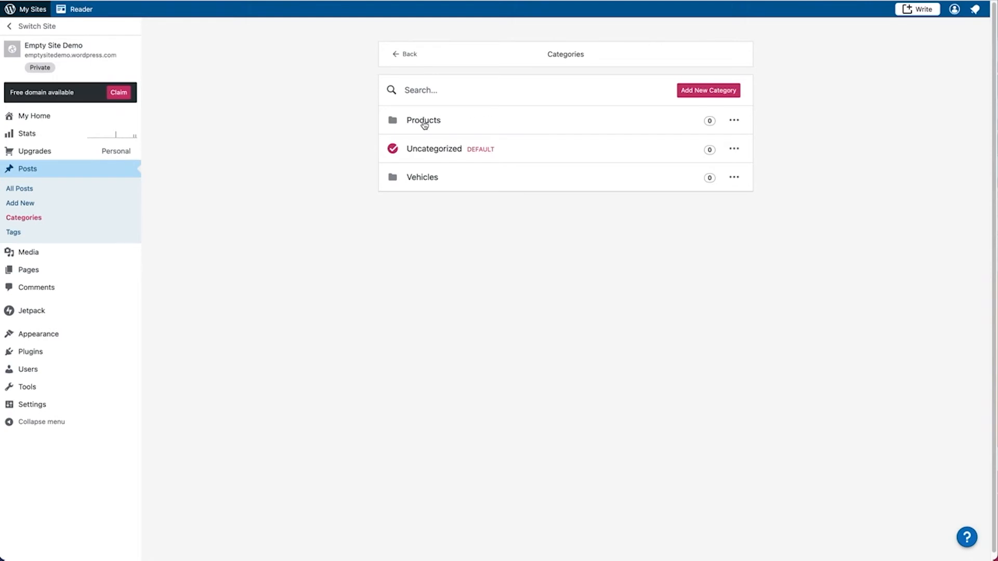
{"action": "mouse_move", "coordinate": [90, 221]}
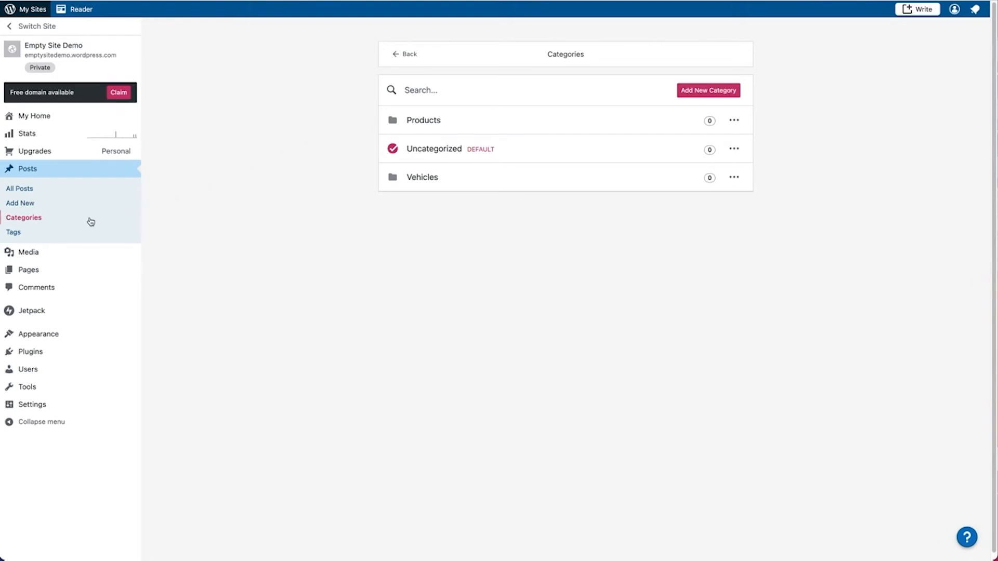
Delete the General tag from Tags and confirm the permanent deletion
{"action": "left_click", "coordinate": [14, 231]}
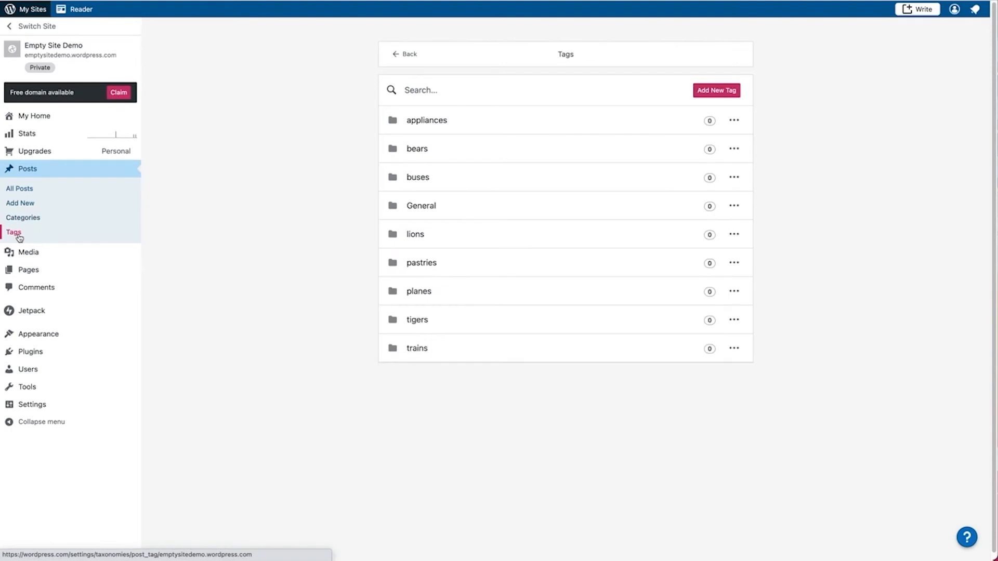
{"action": "mouse_move", "coordinate": [394, 176]}
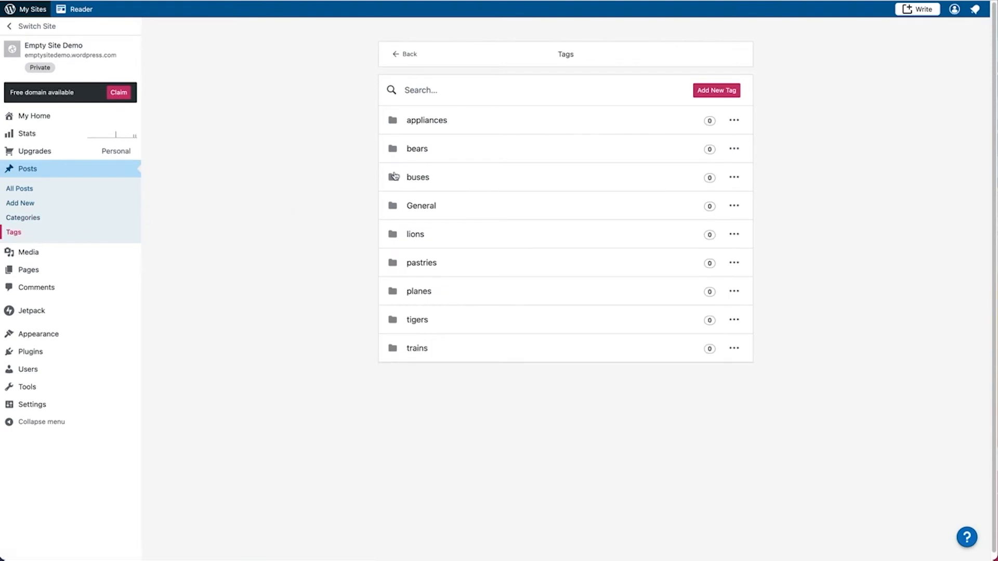
{"action": "mouse_move", "coordinate": [735, 207]}
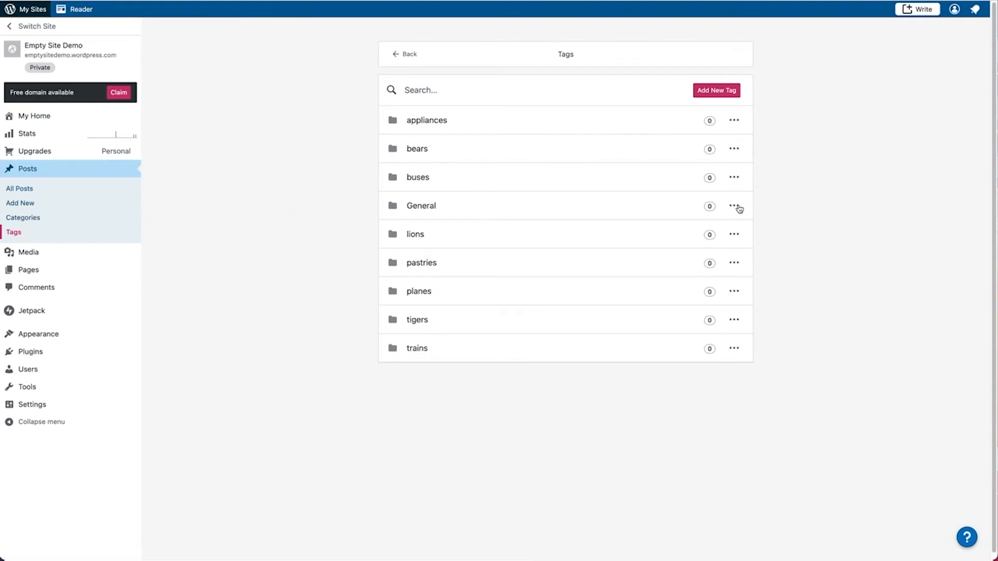
{"action": "left_click", "coordinate": [734, 206]}
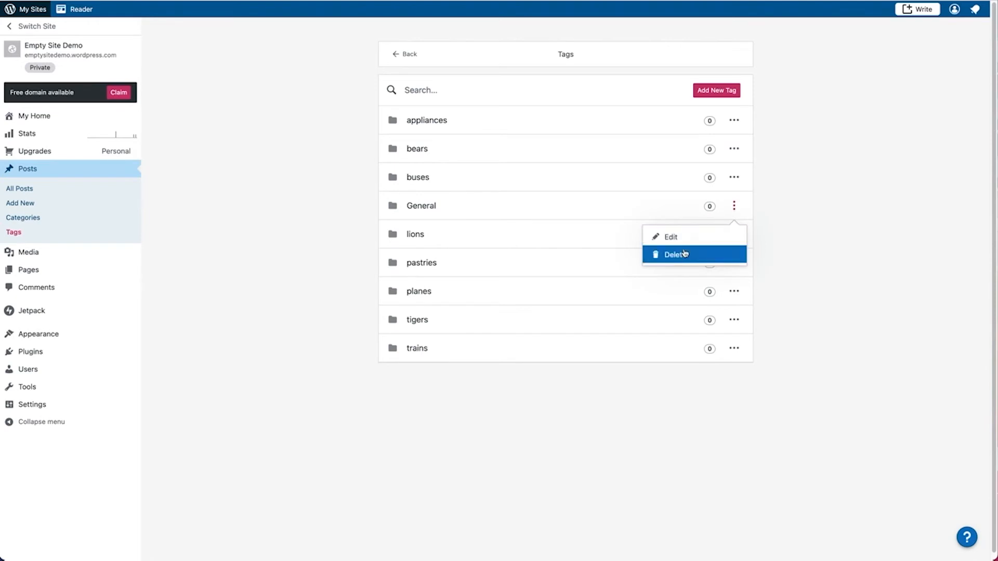
{"action": "left_click", "coordinate": [673, 255]}
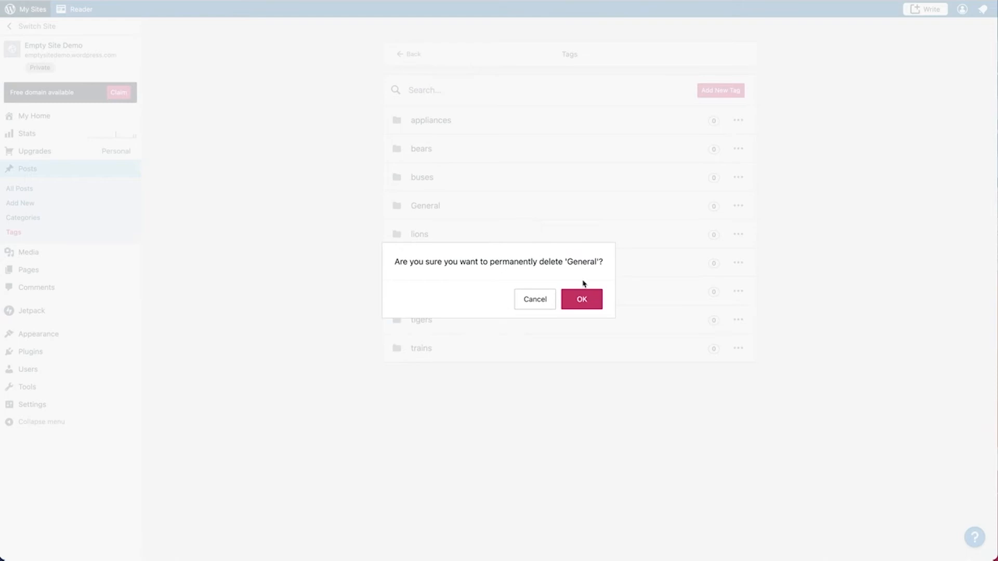
{"action": "mouse_move", "coordinate": [584, 276]}
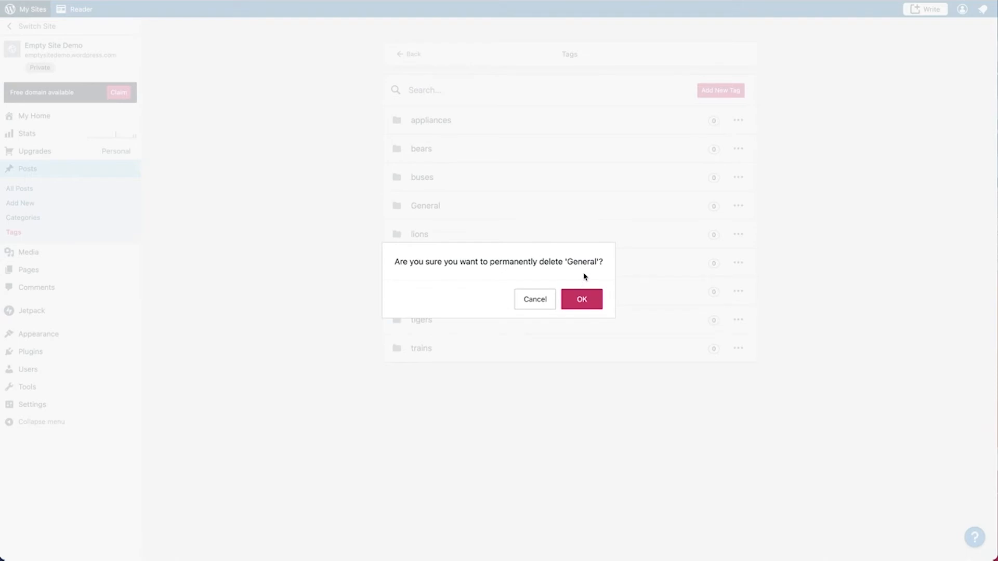
{"action": "mouse_move", "coordinate": [583, 281]}
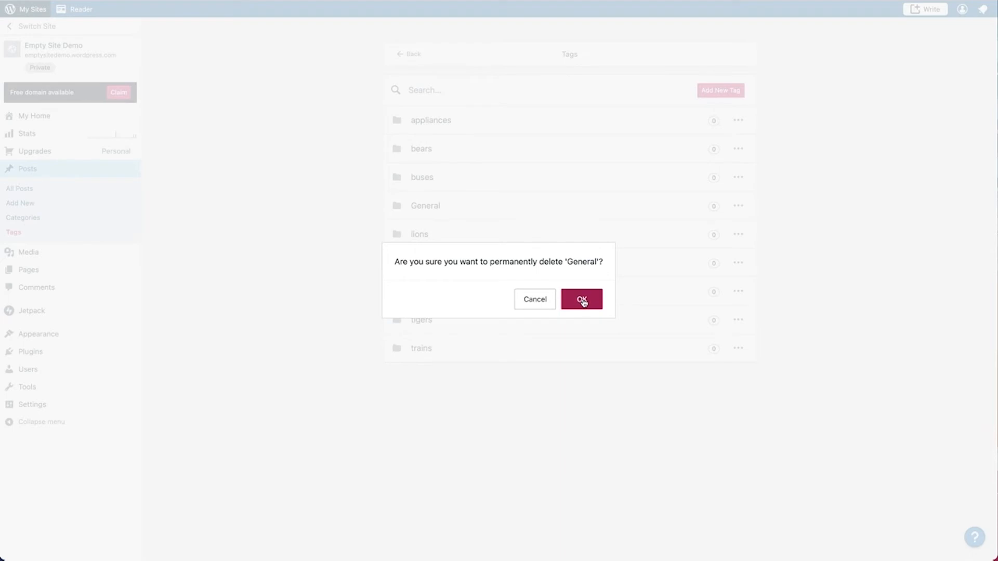
{"action": "left_click", "coordinate": [581, 300]}
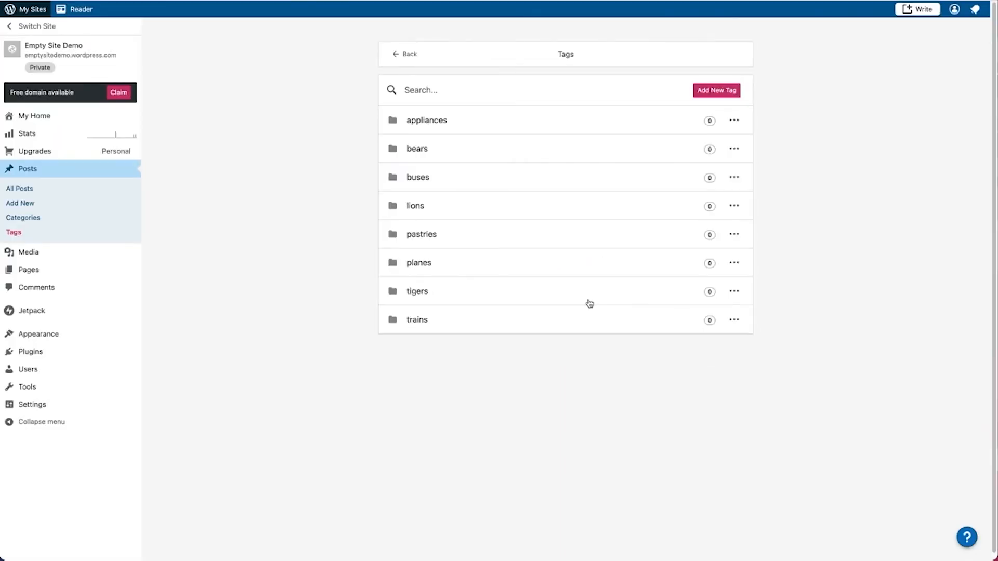
{"action": "mouse_move", "coordinate": [690, 153]}
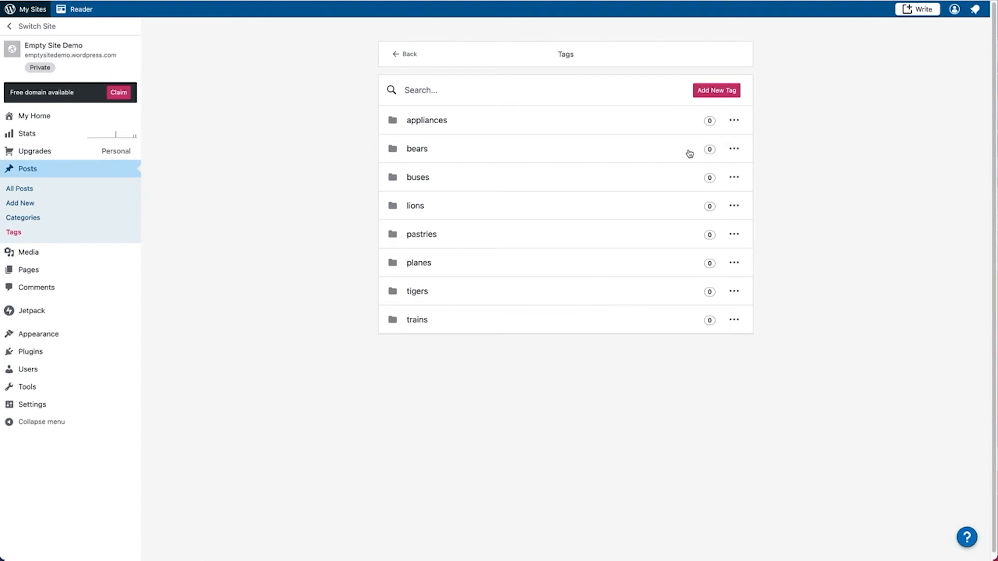
{"action": "mouse_move", "coordinate": [724, 94]}
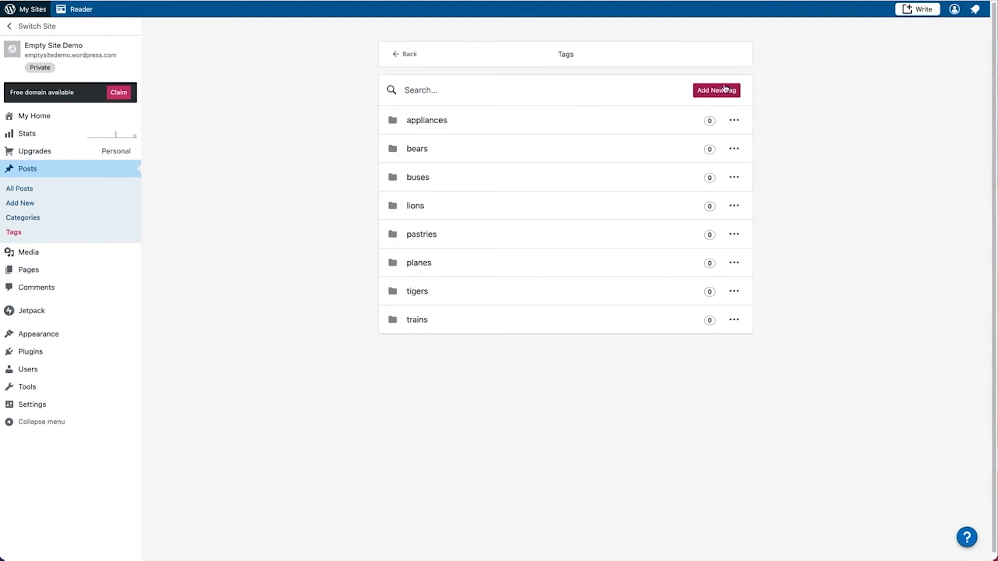
{"action": "mouse_move", "coordinate": [356, 87]}
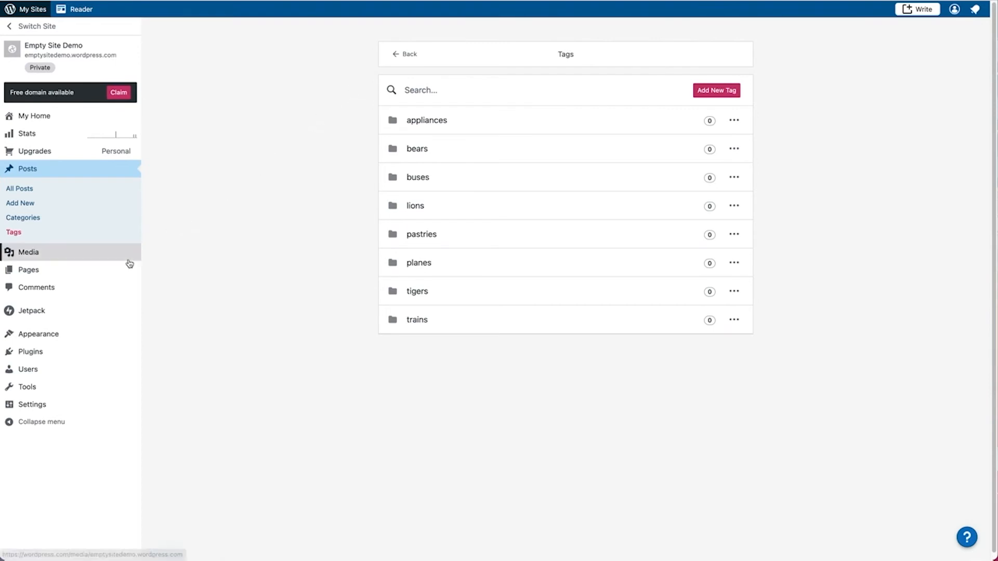
{"action": "mouse_move", "coordinate": [29, 270]}
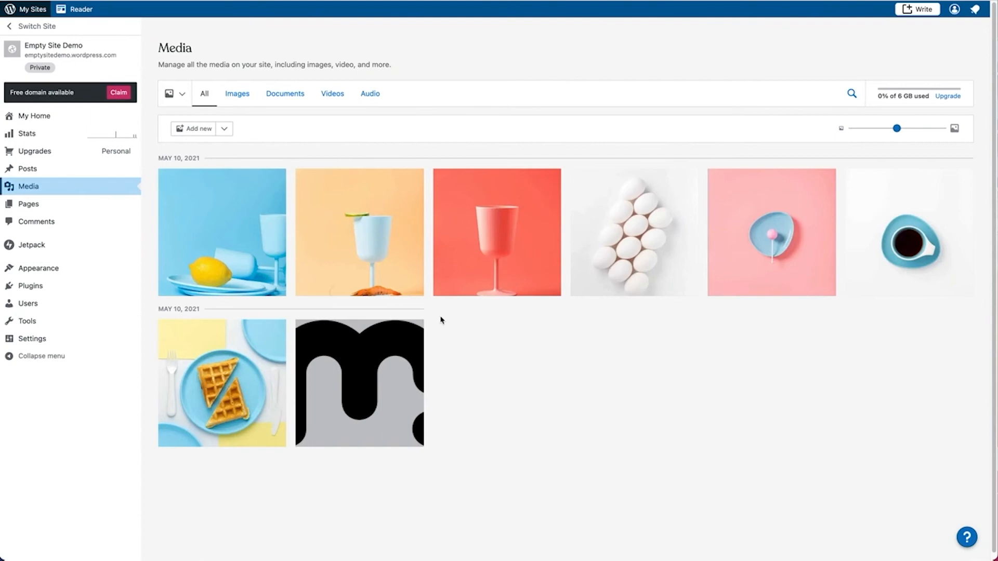
Select the lemon and blue cups image and request deletion of all selected media
{"action": "left_click", "coordinate": [225, 229]}
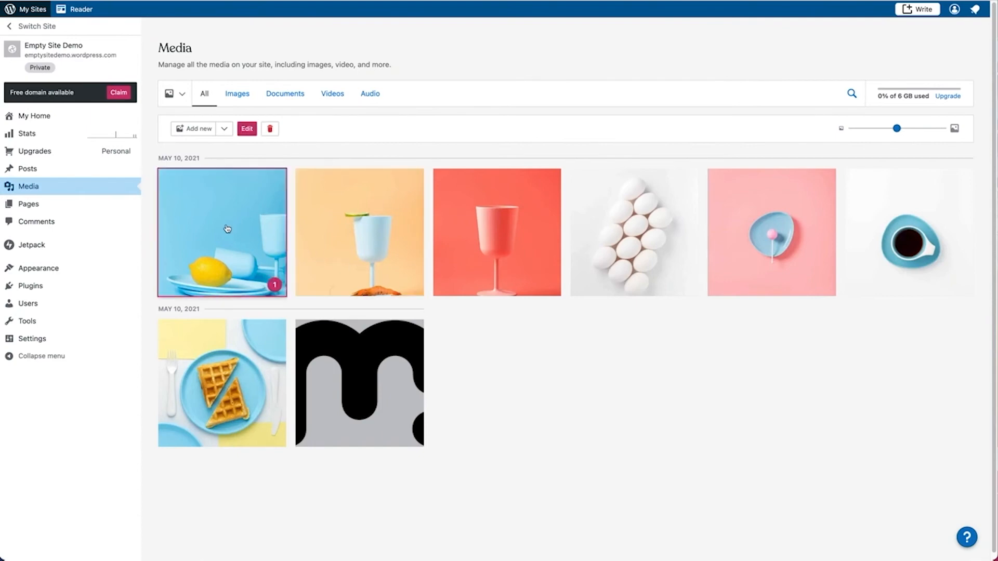
{"action": "mouse_move", "coordinate": [360, 375]}
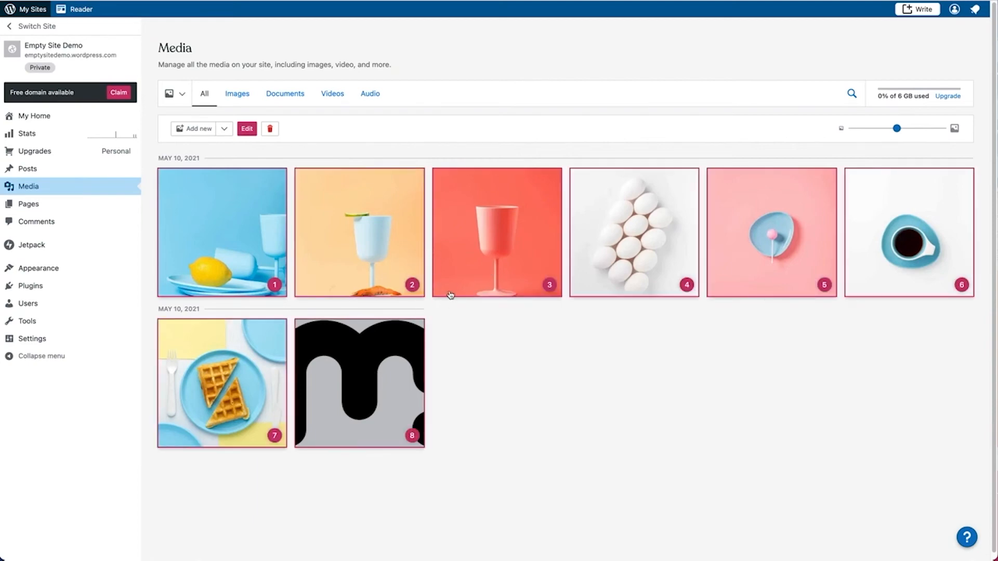
{"action": "mouse_move", "coordinate": [455, 260]}
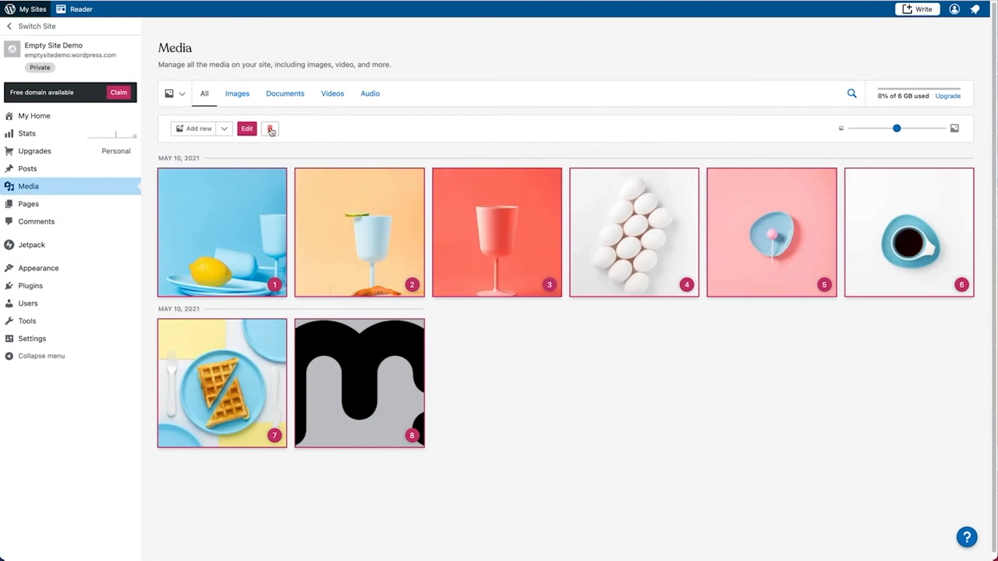
{"action": "left_click", "coordinate": [269, 129]}
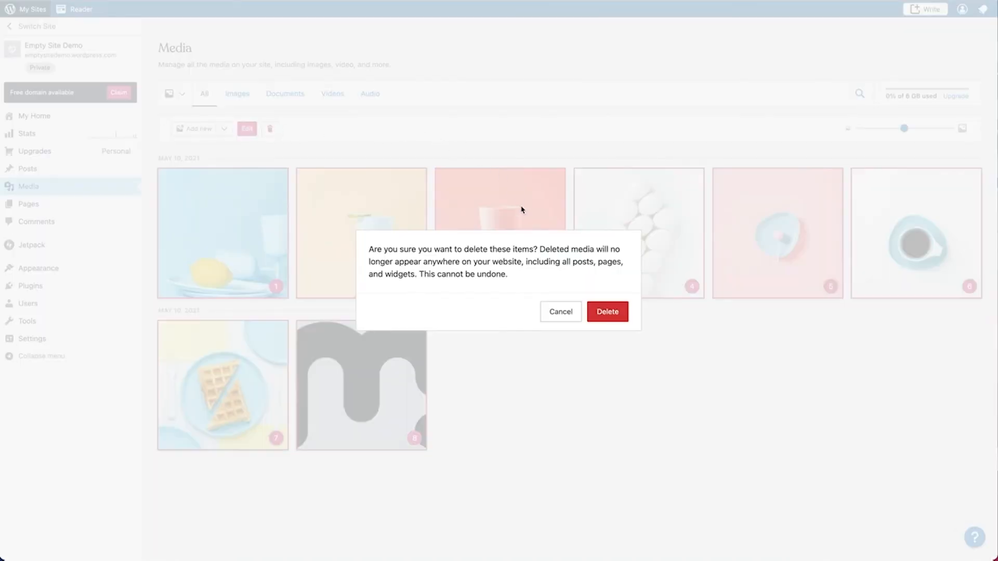
{"action": "mouse_move", "coordinate": [533, 277]}
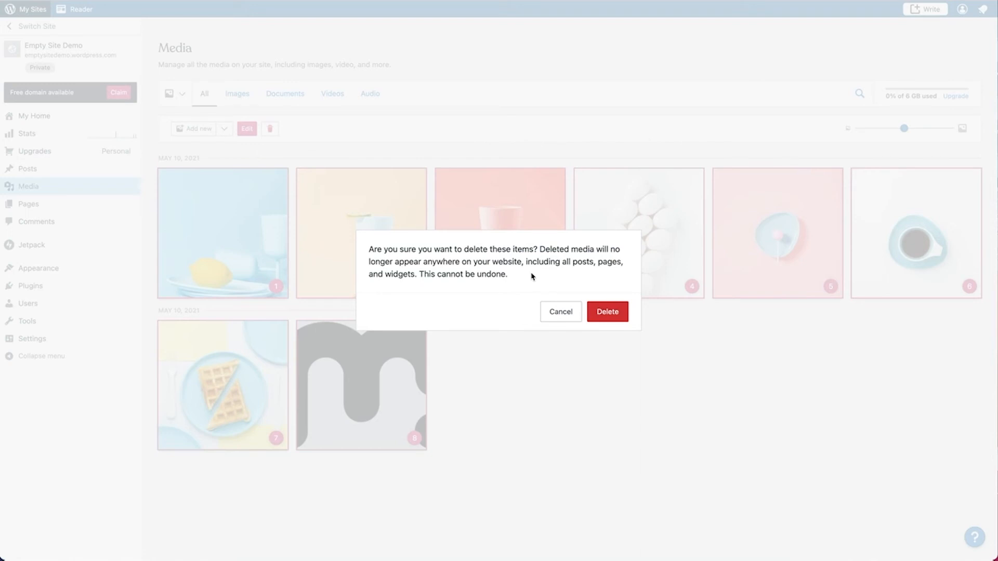
{"action": "mouse_move", "coordinate": [522, 275]}
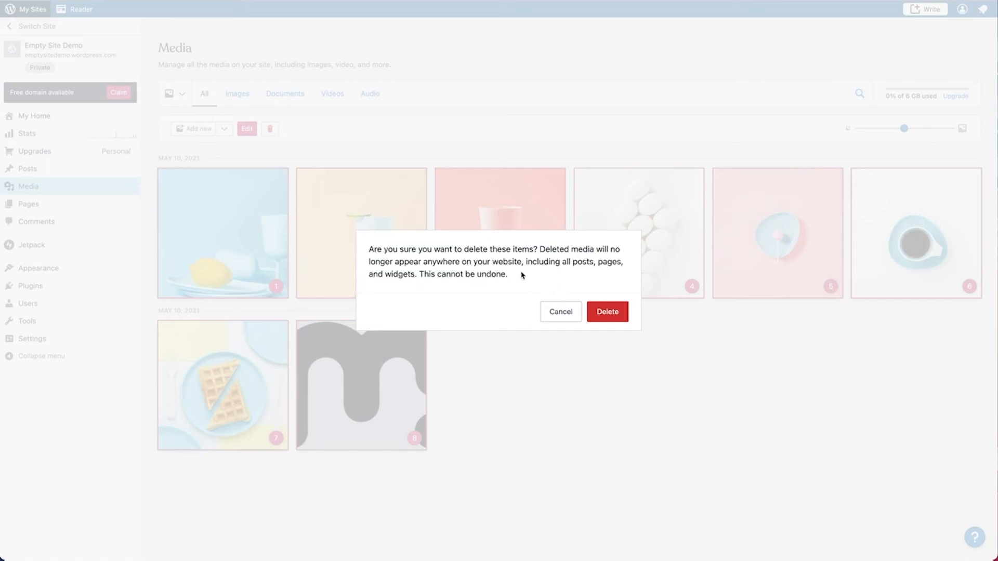
{"action": "mouse_move", "coordinate": [605, 273]}
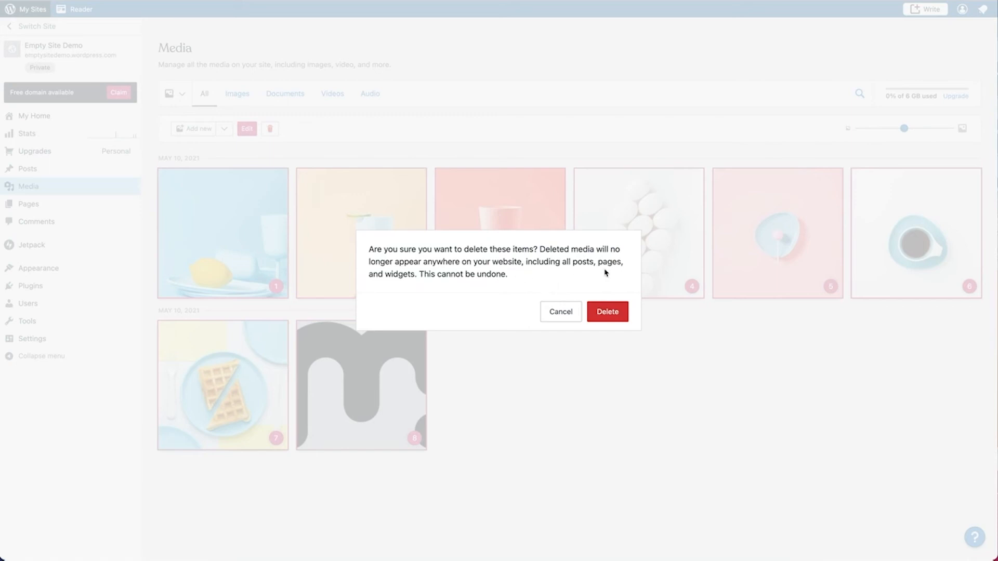
{"action": "mouse_move", "coordinate": [469, 296]}
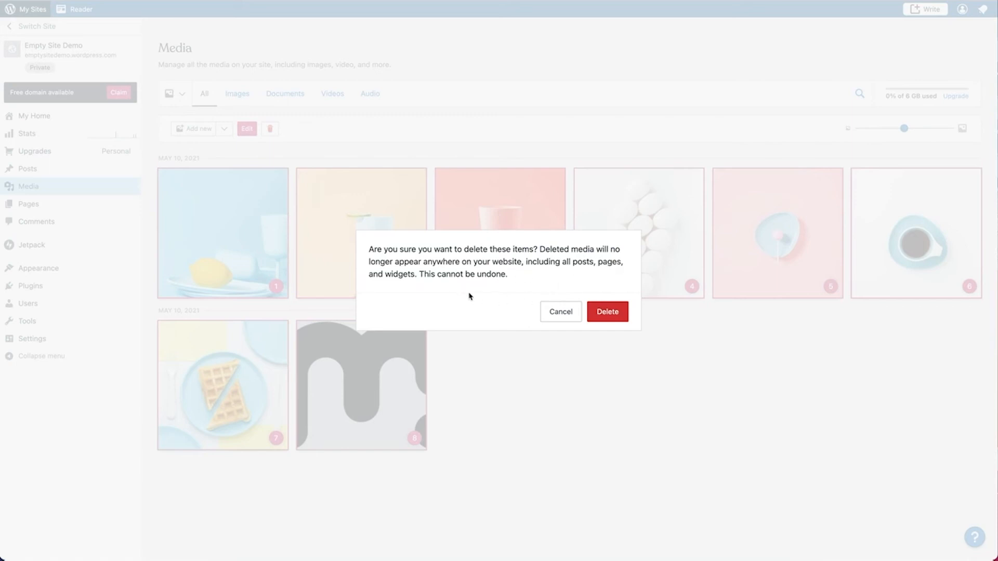
{"action": "mouse_move", "coordinate": [515, 284]}
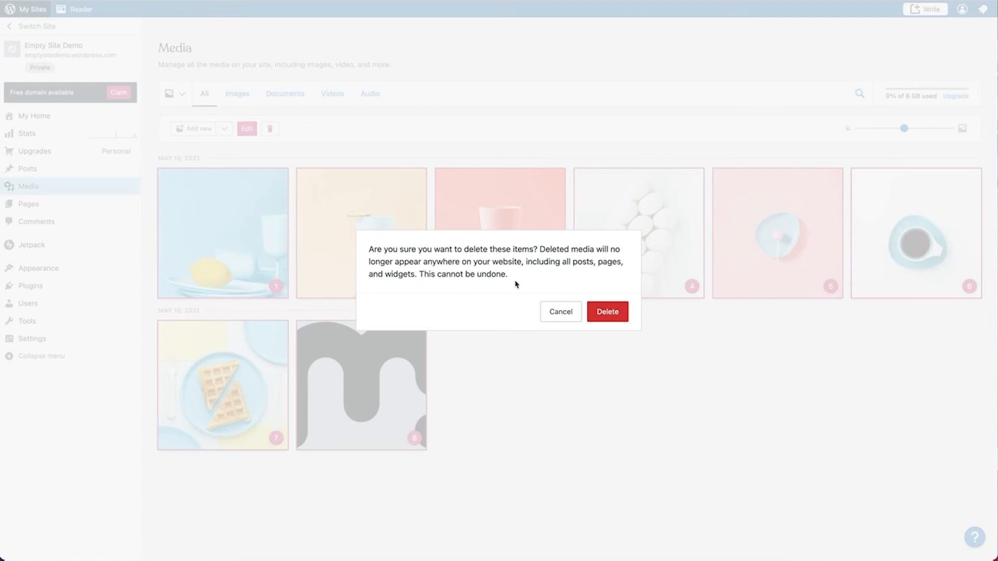
{"action": "mouse_move", "coordinate": [512, 287]}
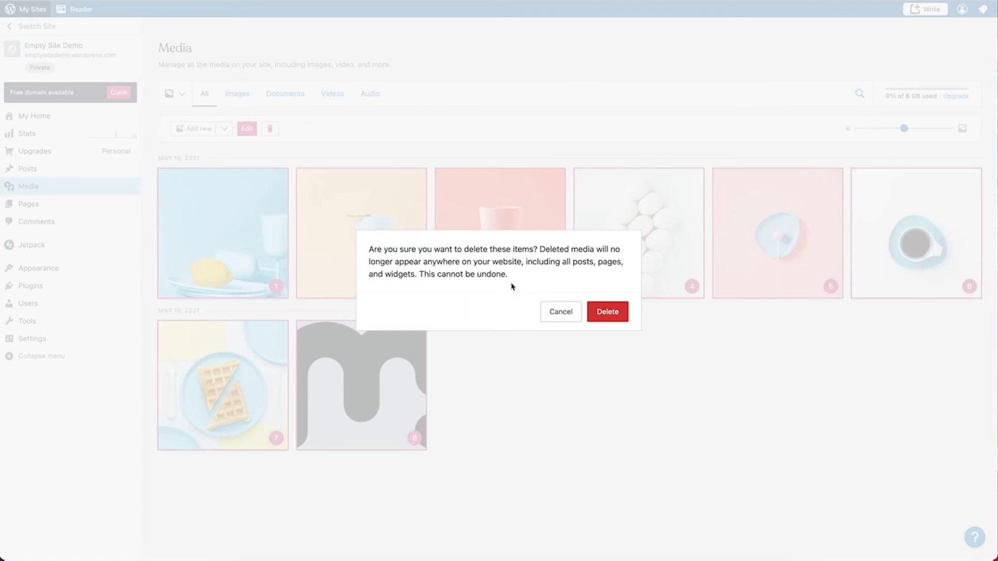
{"action": "mouse_move", "coordinate": [611, 316]}
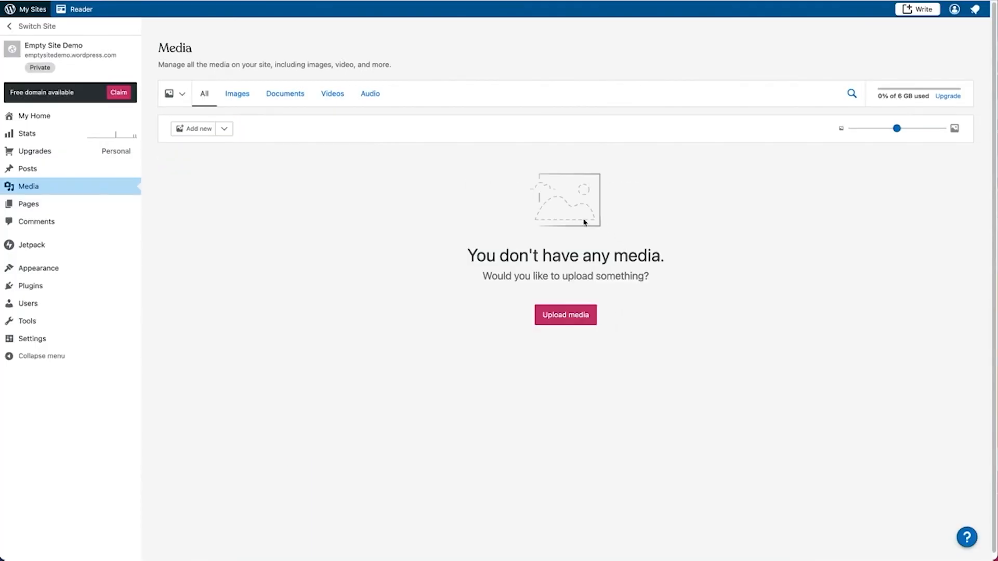
{"action": "mouse_move", "coordinate": [599, 373]}
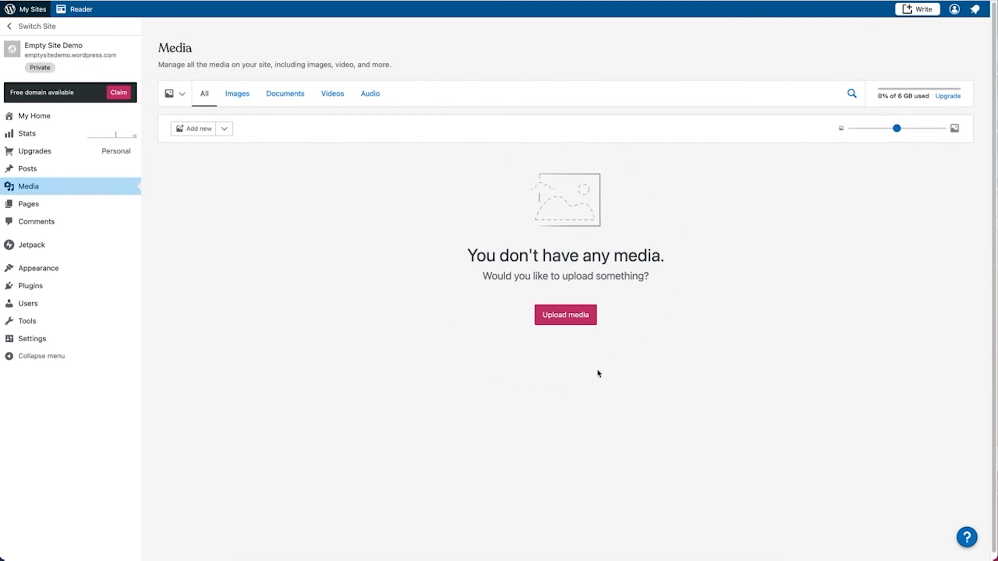
{"action": "mouse_move", "coordinate": [218, 207]}
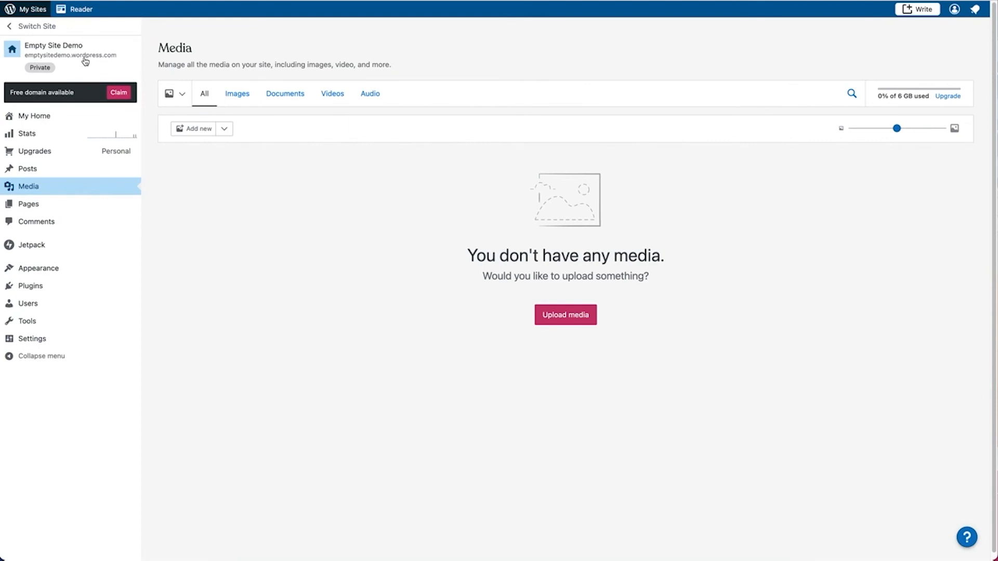
{"action": "mouse_move", "coordinate": [553, 420]}
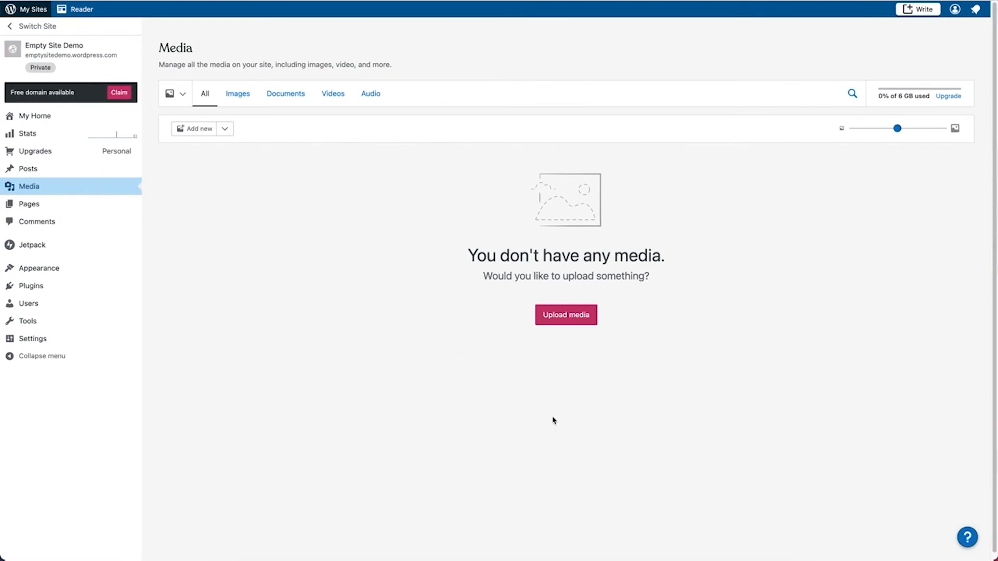
{"action": "mouse_move", "coordinate": [650, 237]}
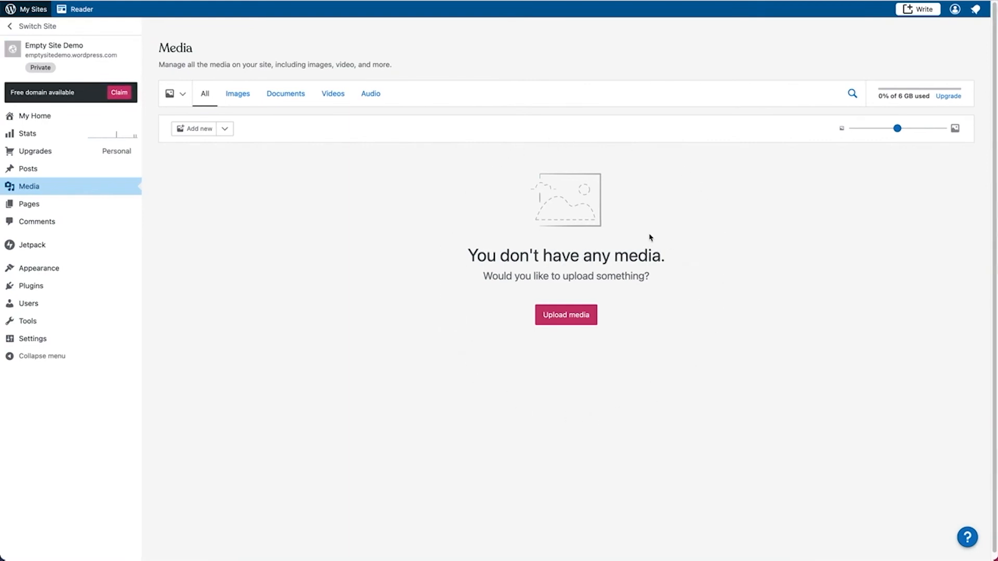
{"action": "mouse_move", "coordinate": [284, 208]}
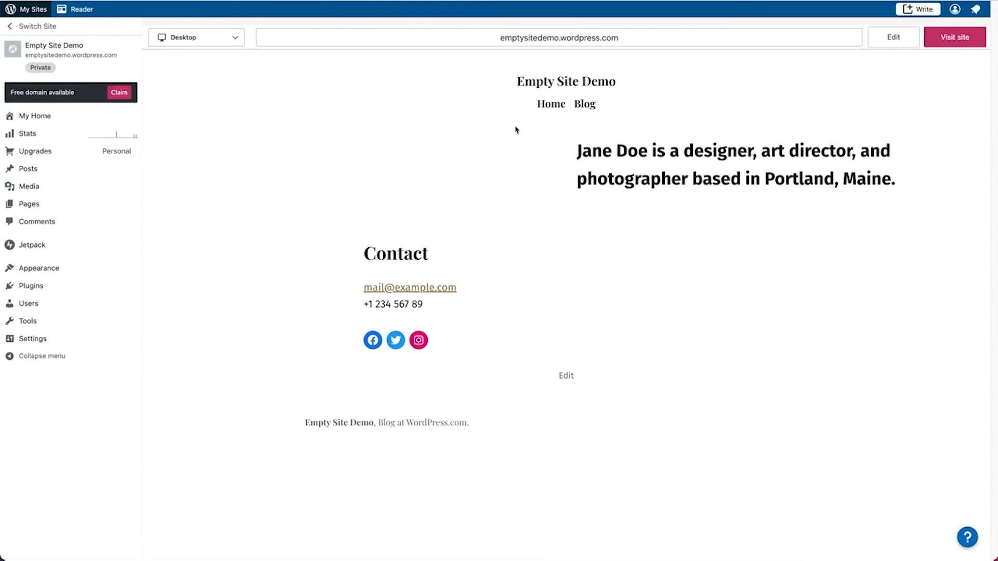
{"action": "mouse_move", "coordinate": [362, 193]}
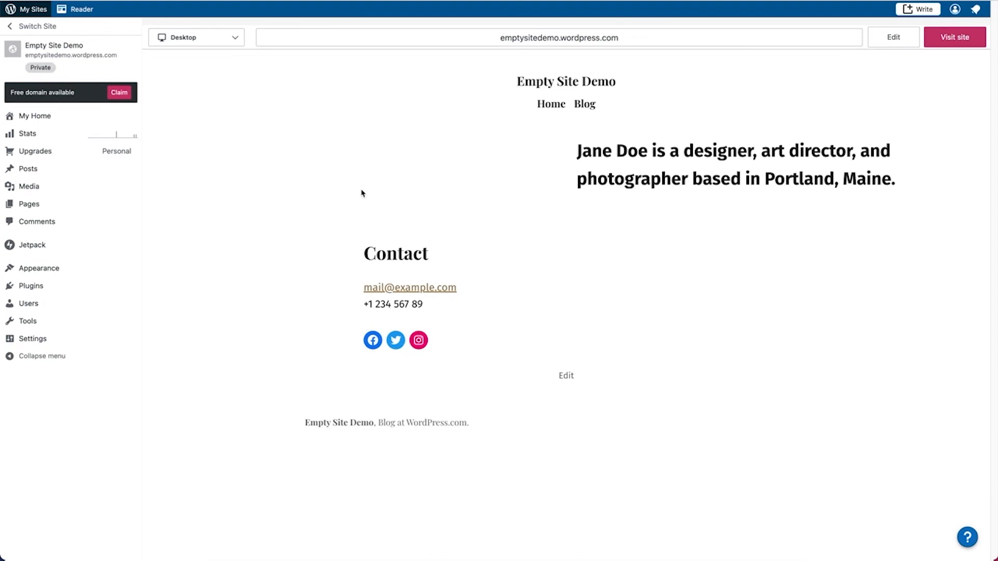
{"action": "mouse_move", "coordinate": [905, 301]}
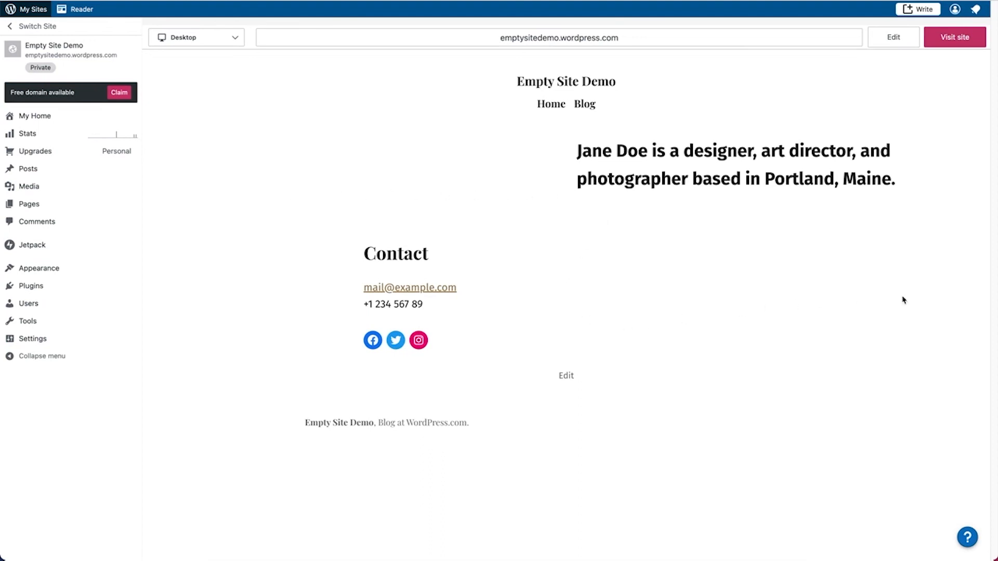
{"action": "mouse_move", "coordinate": [647, 175]}
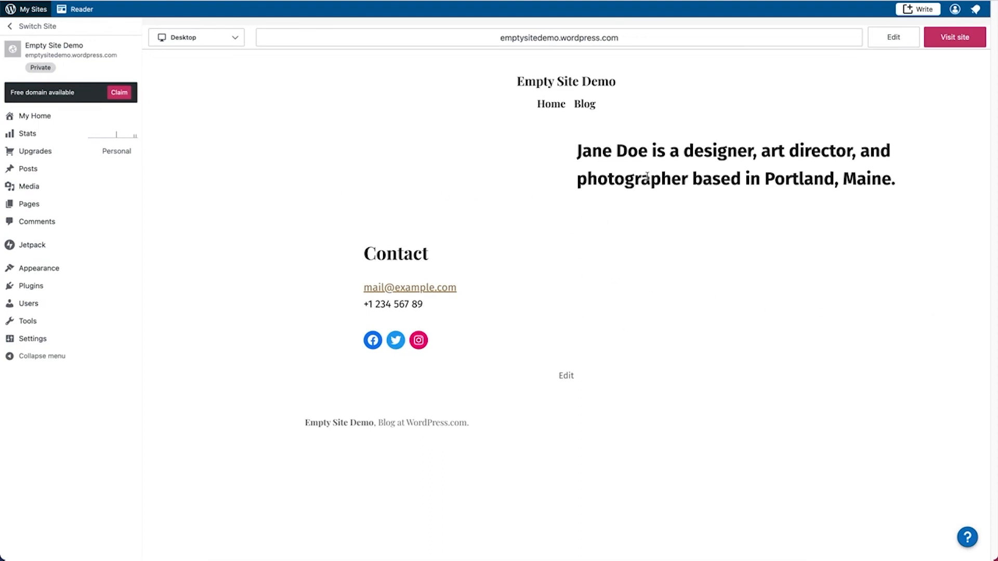
{"action": "mouse_move", "coordinate": [499, 192]}
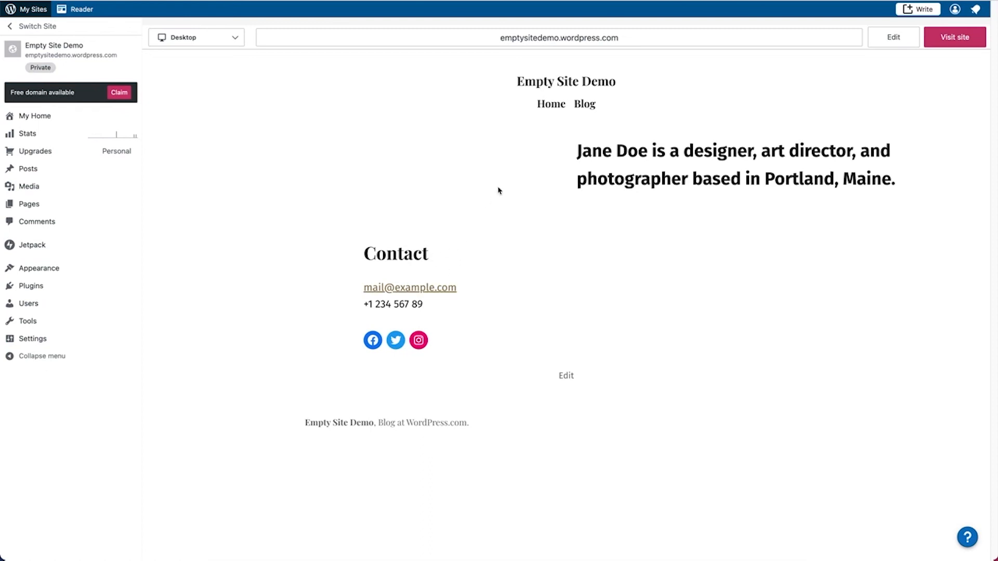
{"action": "mouse_move", "coordinate": [624, 108]}
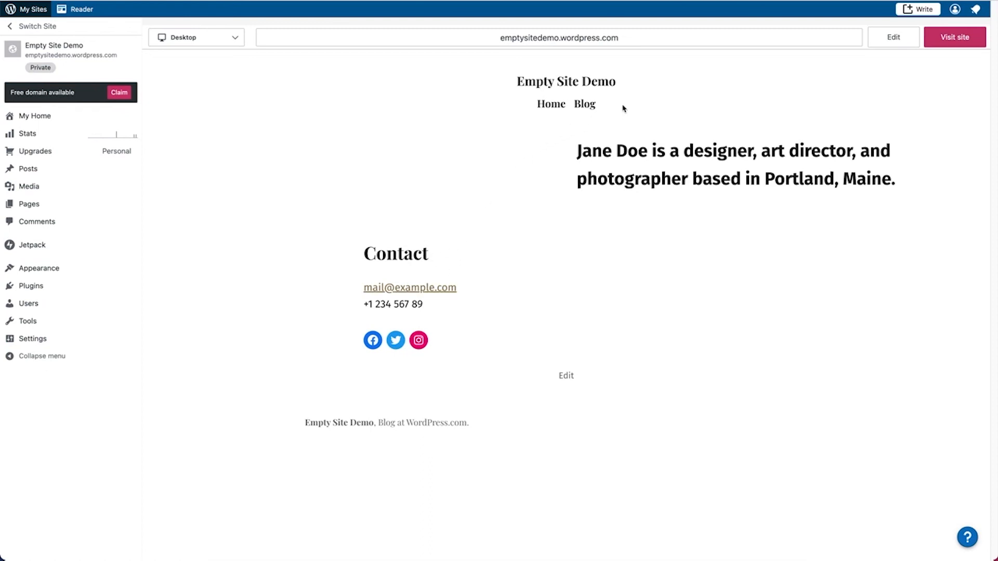
{"action": "mouse_move", "coordinate": [695, 106]}
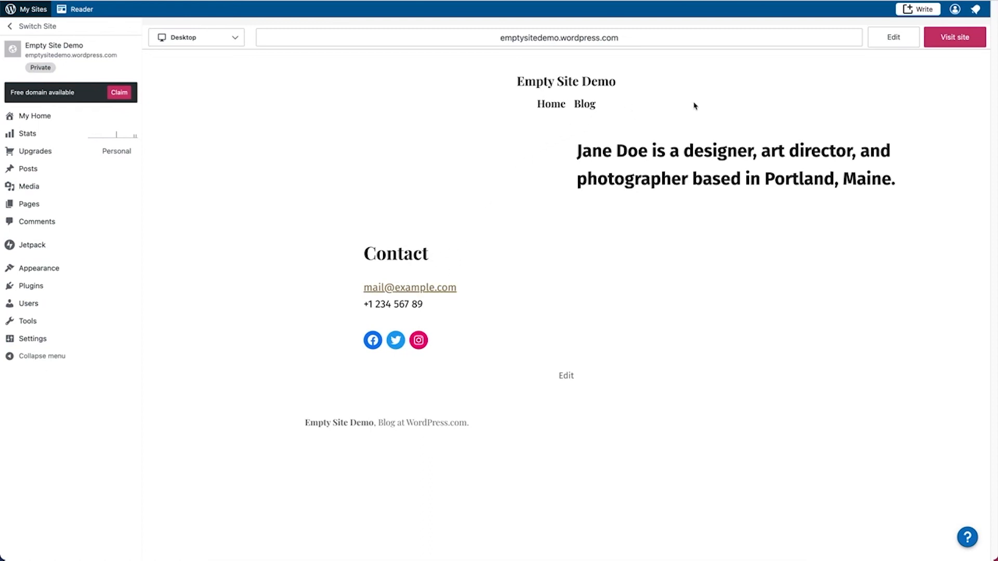
{"action": "mouse_move", "coordinate": [590, 104]}
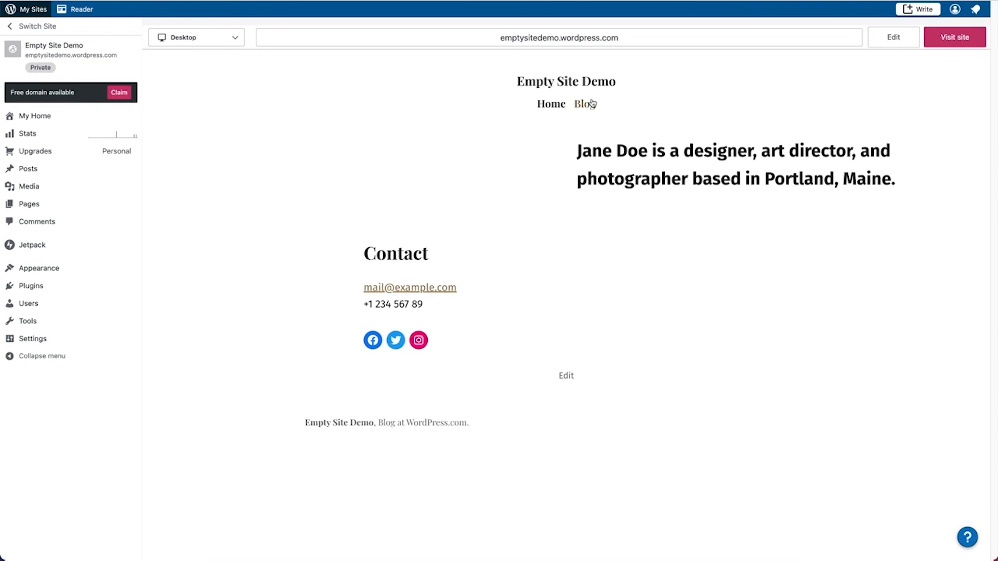
View the Blog page in the preview and scroll down to confirm no posts remain
{"action": "left_click", "coordinate": [583, 103]}
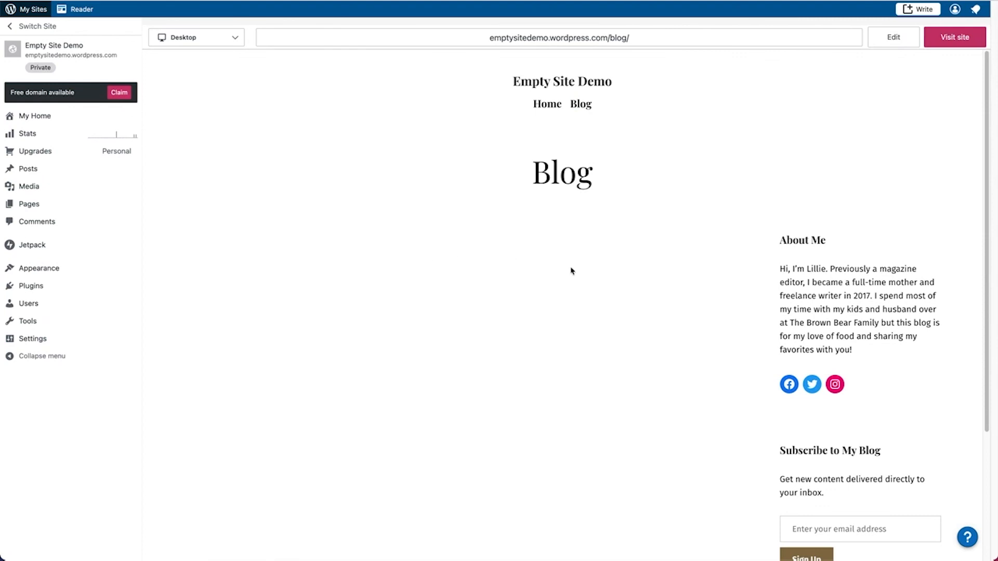
{"action": "scroll", "scroll_direction": "down", "scroll_amount": 3}
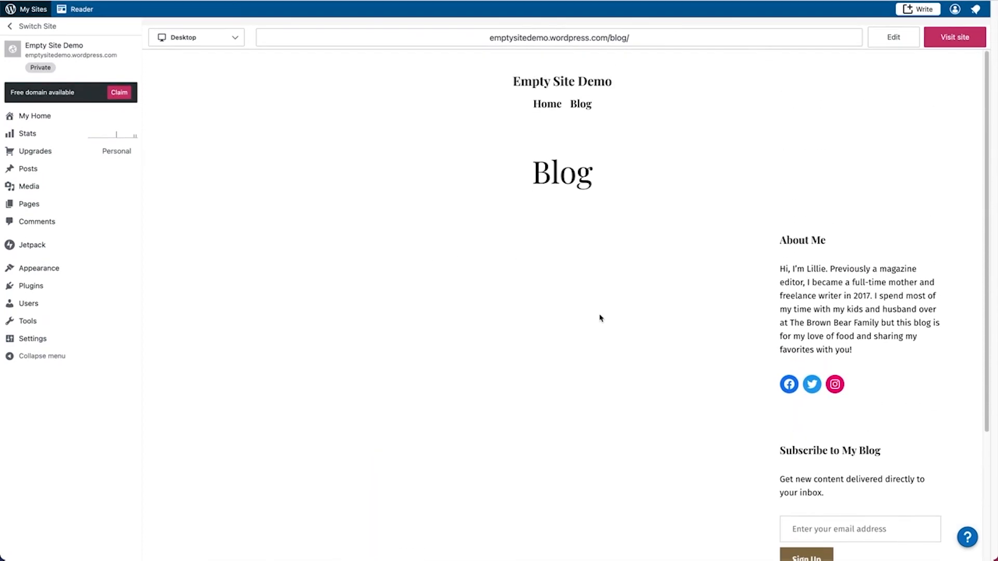
{"action": "mouse_move", "coordinate": [184, 144]}
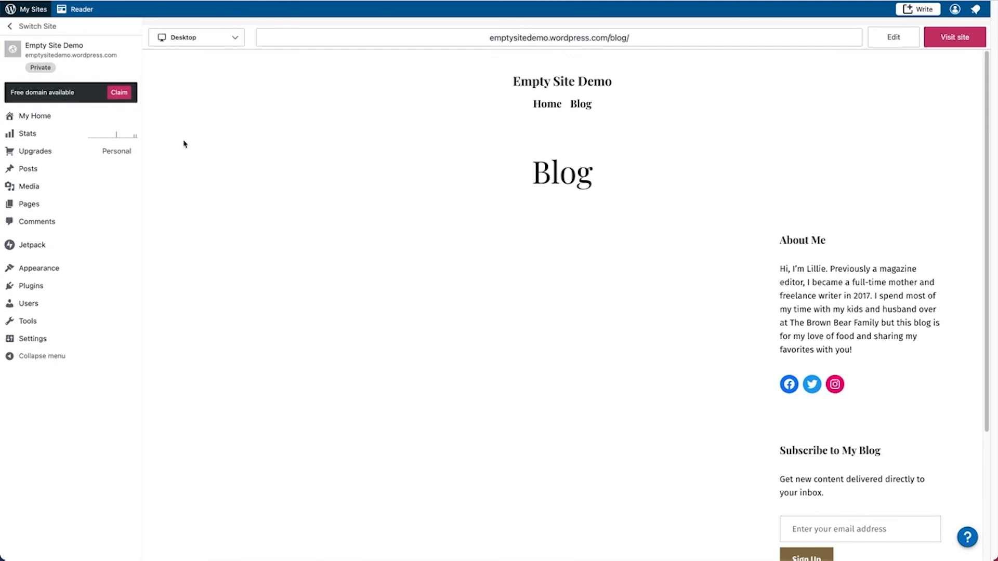
{"action": "mouse_move", "coordinate": [185, 220]}
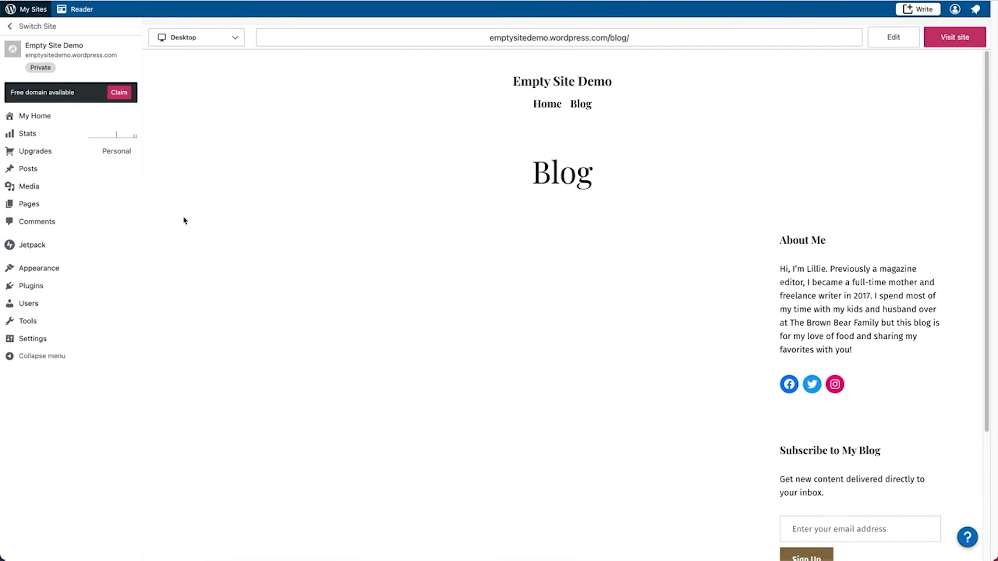
{"action": "mouse_move", "coordinate": [595, 128]}
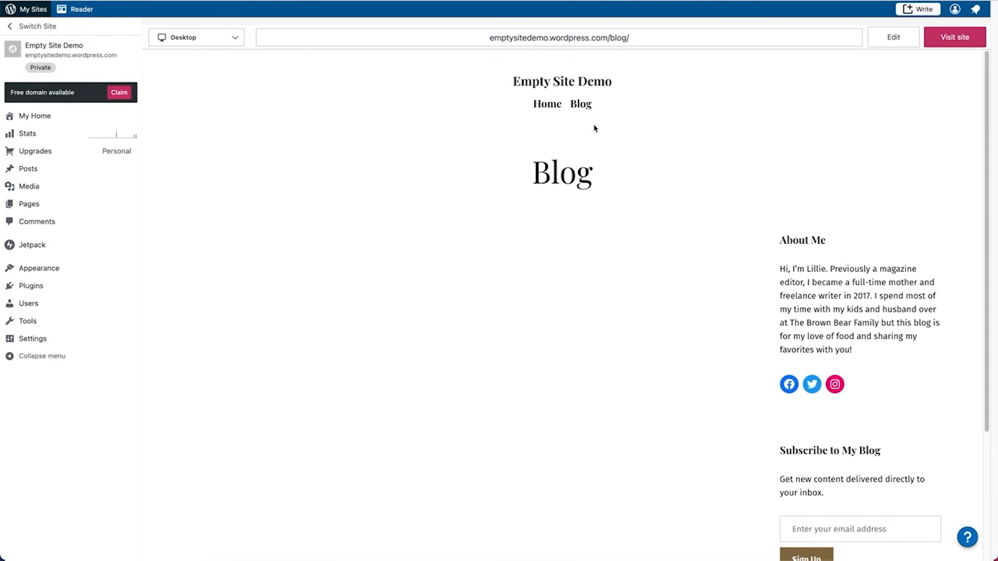
{"action": "mouse_move", "coordinate": [732, 273]}
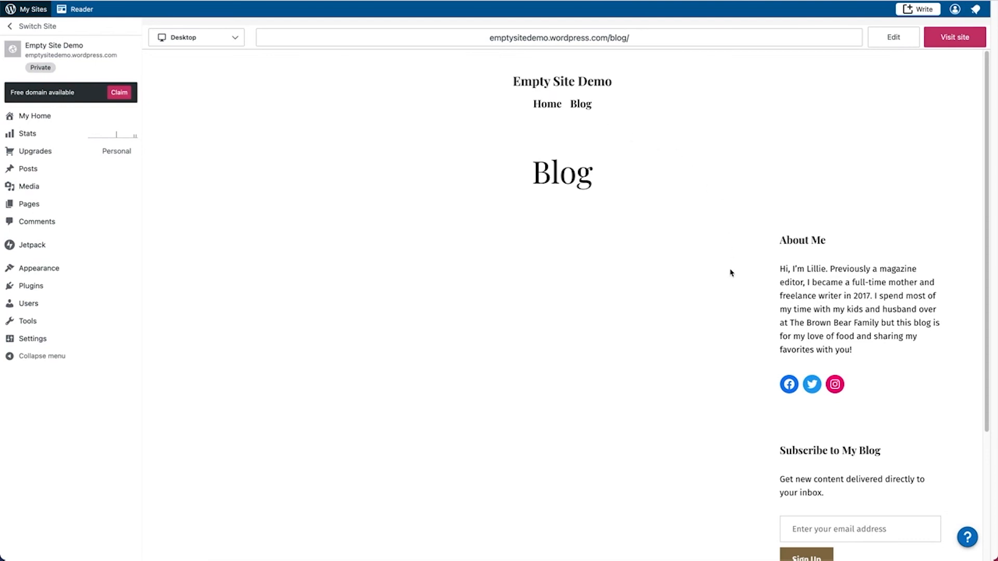
{"action": "mouse_move", "coordinate": [772, 156]}
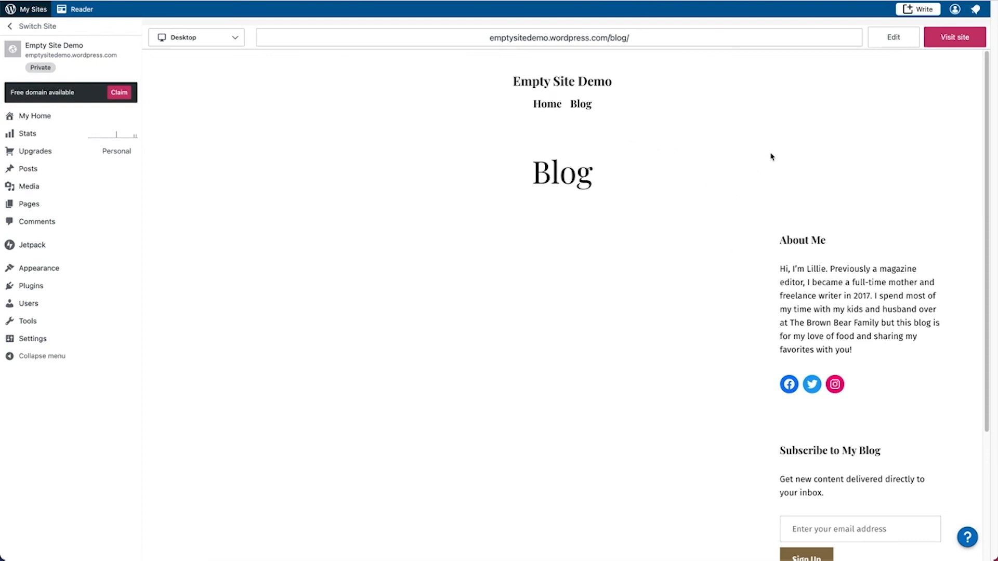
{"action": "mouse_move", "coordinate": [780, 140]}
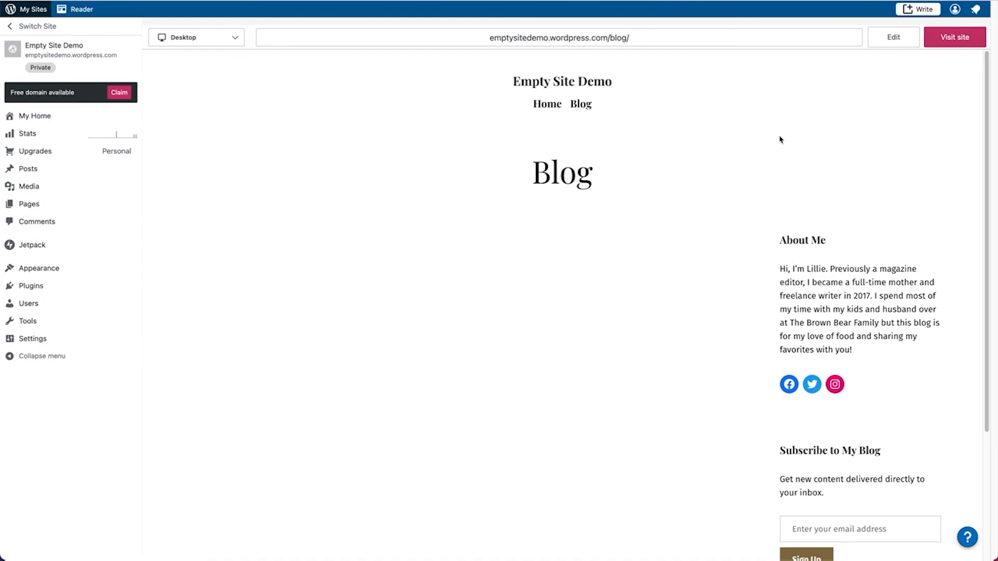